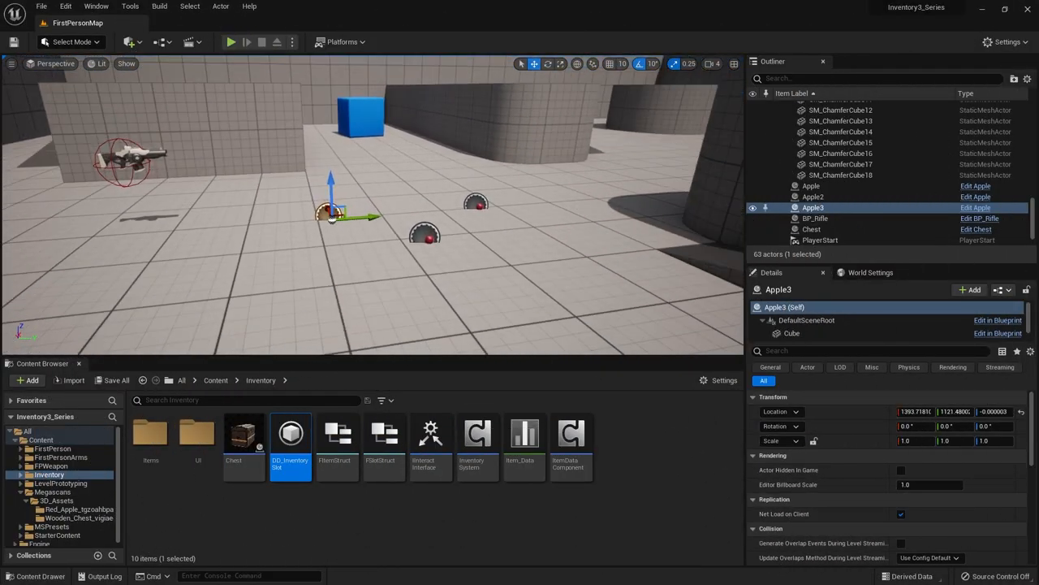
pyautogui.moveTo(233, 41)
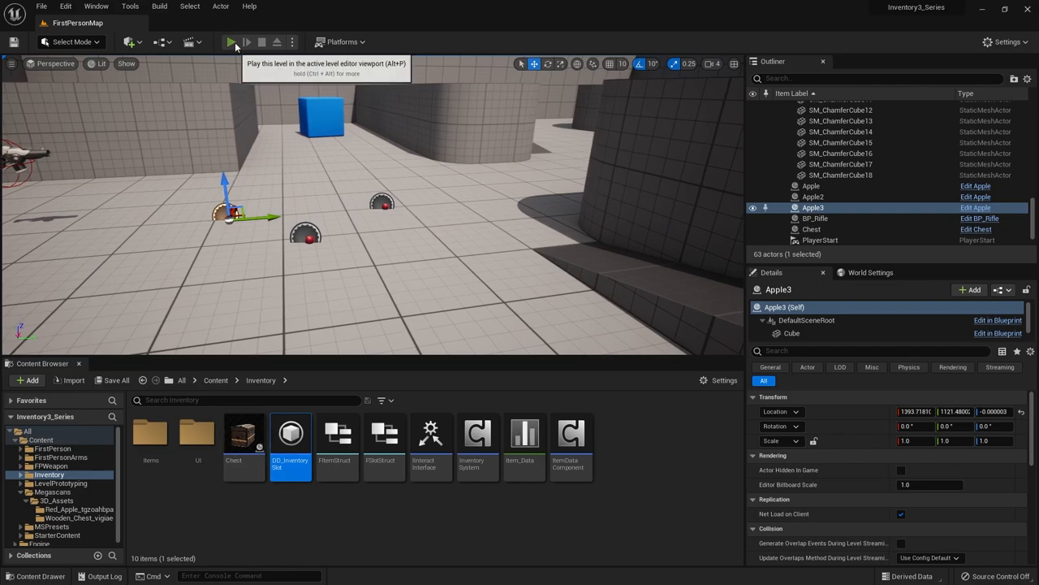
# Play the level, then add a Drag Cancelled event to DD_InventorySlot
pyautogui.click(232, 42)
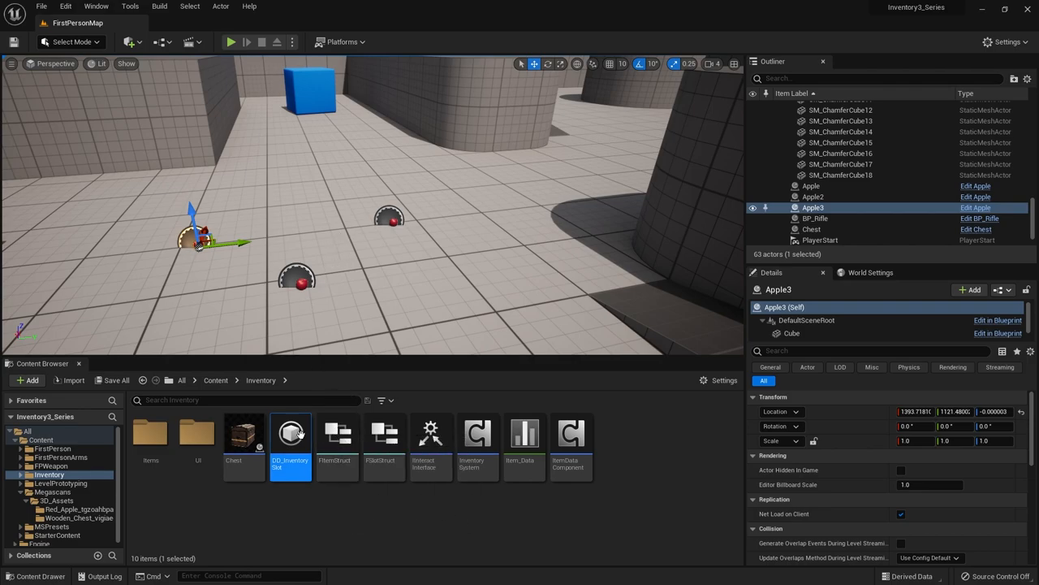
pyautogui.doubleClick(290, 433)
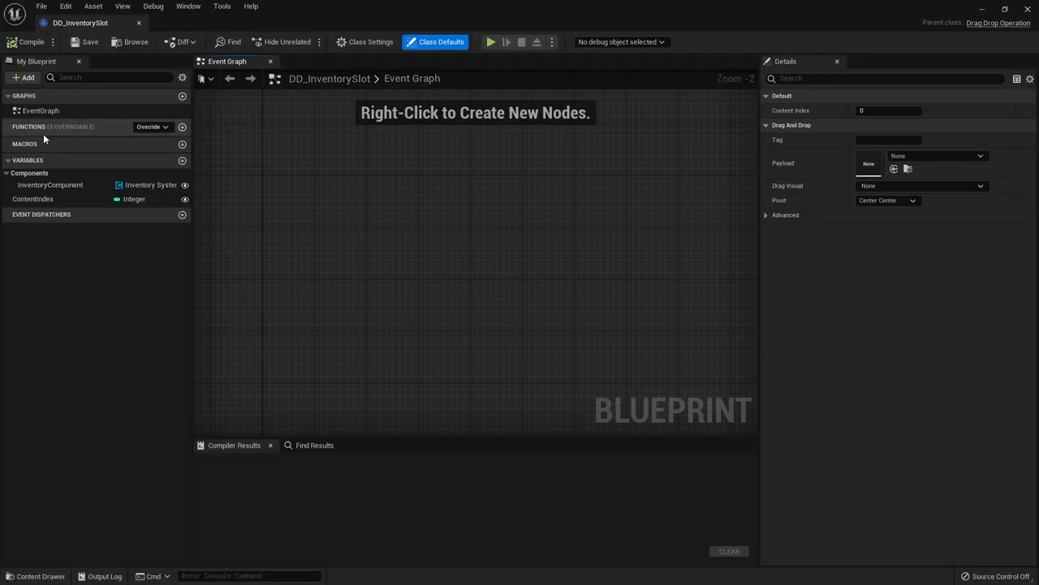
pyautogui.click(151, 126)
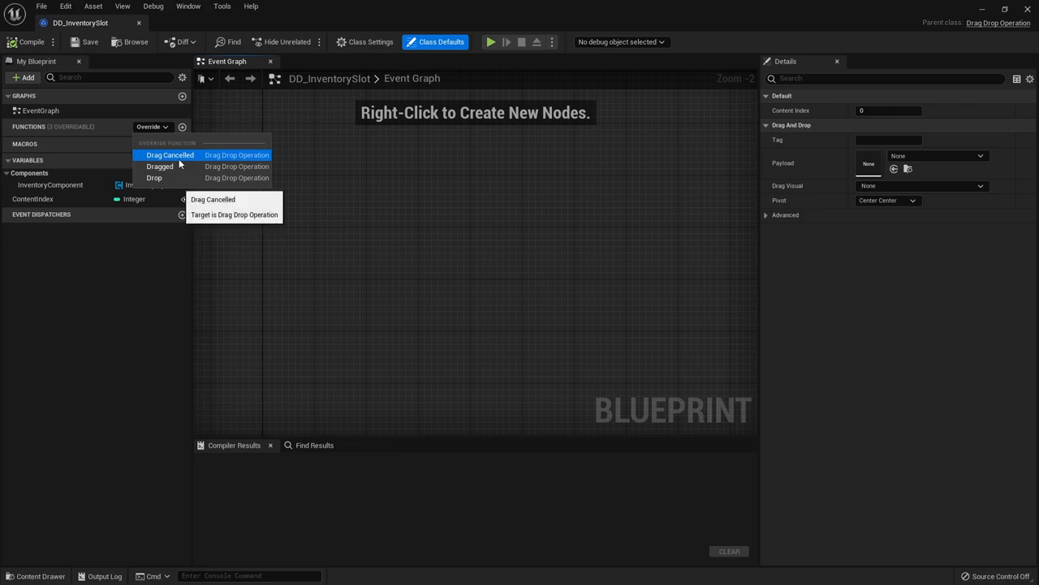
pyautogui.click(169, 154)
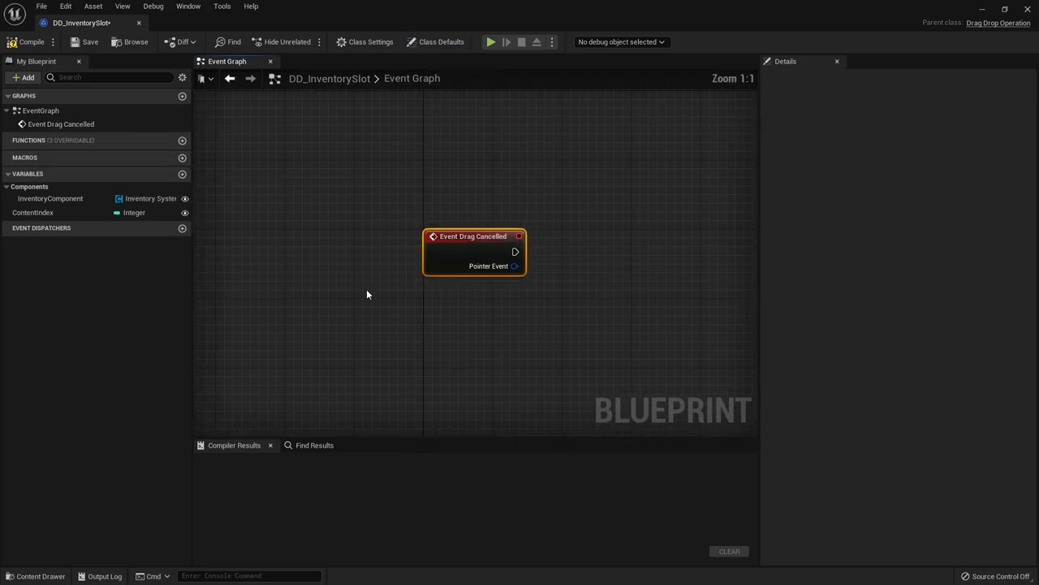
pyautogui.moveTo(489, 266)
pyautogui.write('remove')
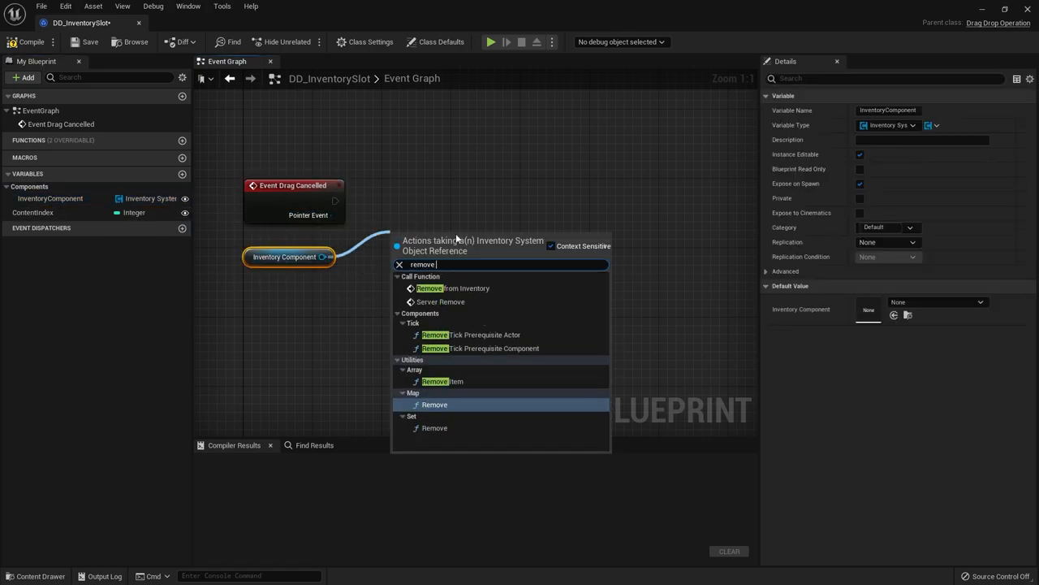
# Call Remove from Inventory at the content index with Remove Whole Stack ticked
pyautogui.click(448, 289)
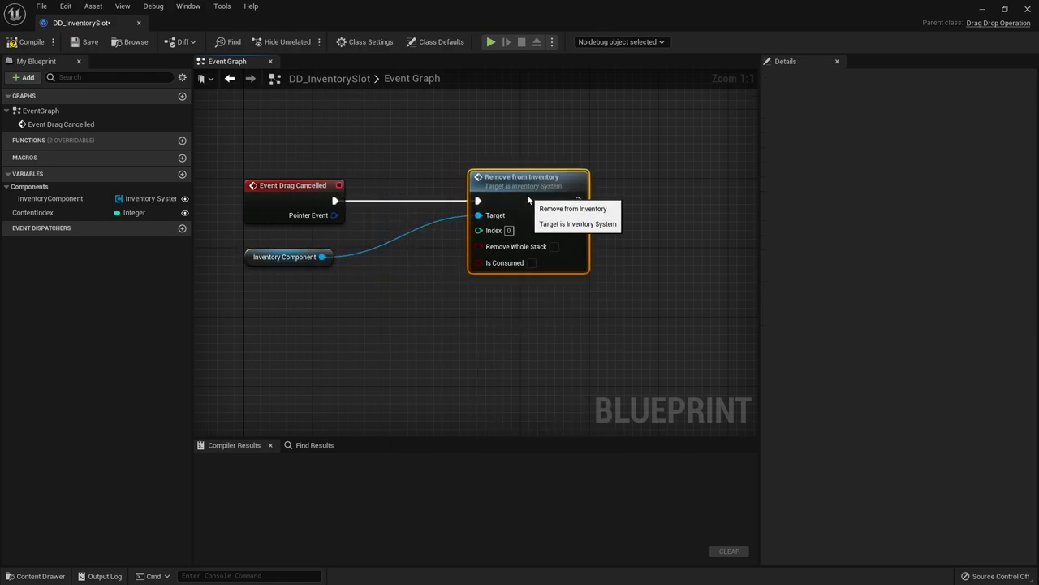
pyautogui.click(39, 212)
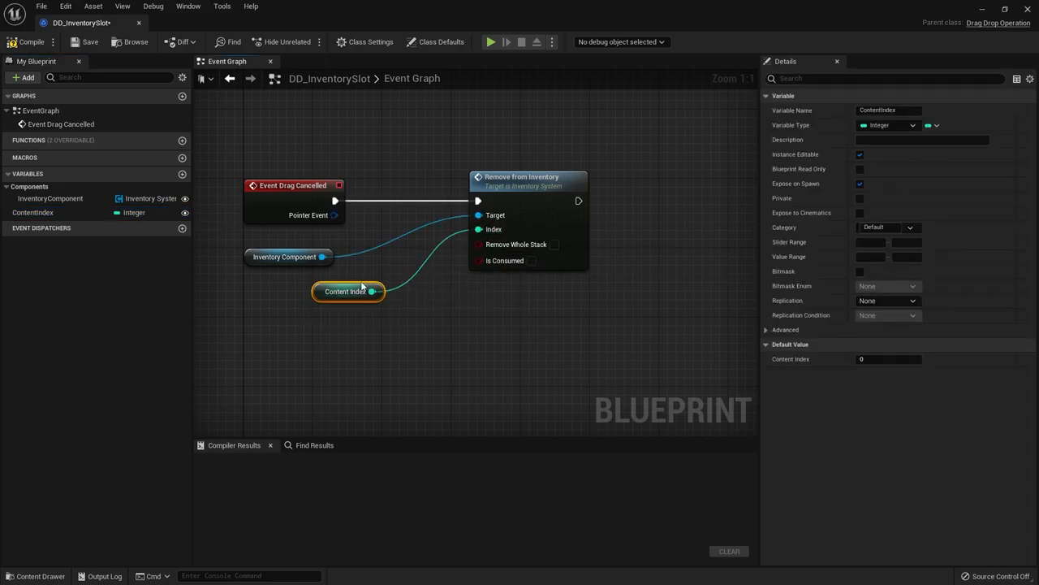
pyautogui.moveTo(504, 252)
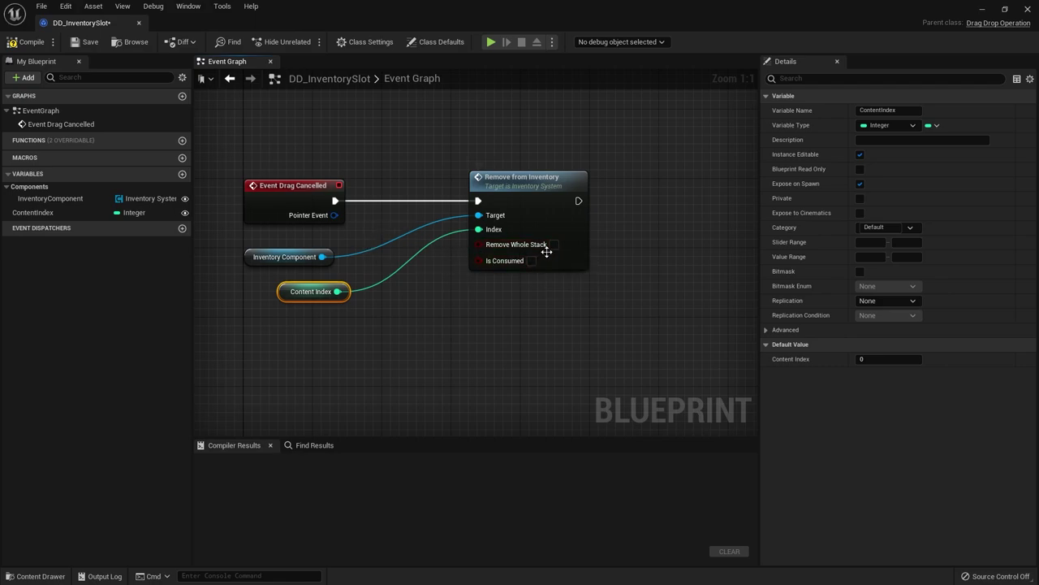
pyautogui.click(554, 244)
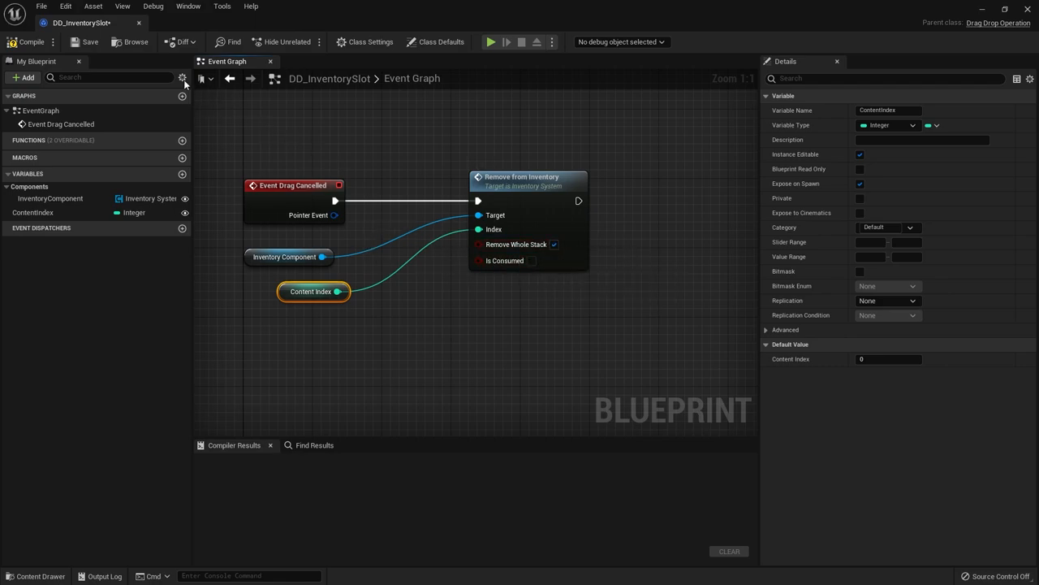
pyautogui.click(28, 43)
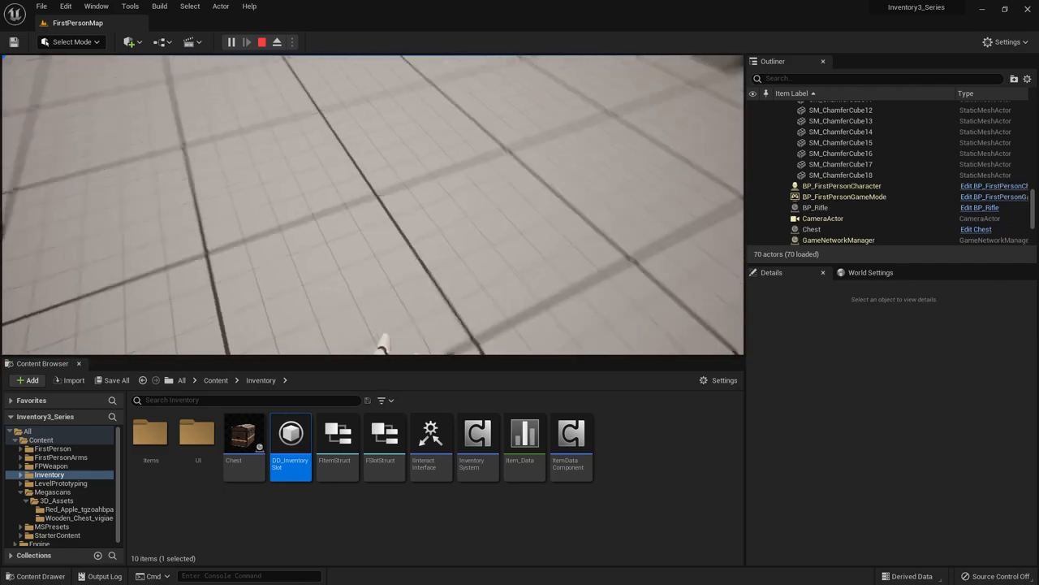
# Focus the running game and drop inventory items so they reappear as apples
pyautogui.click(242, 43)
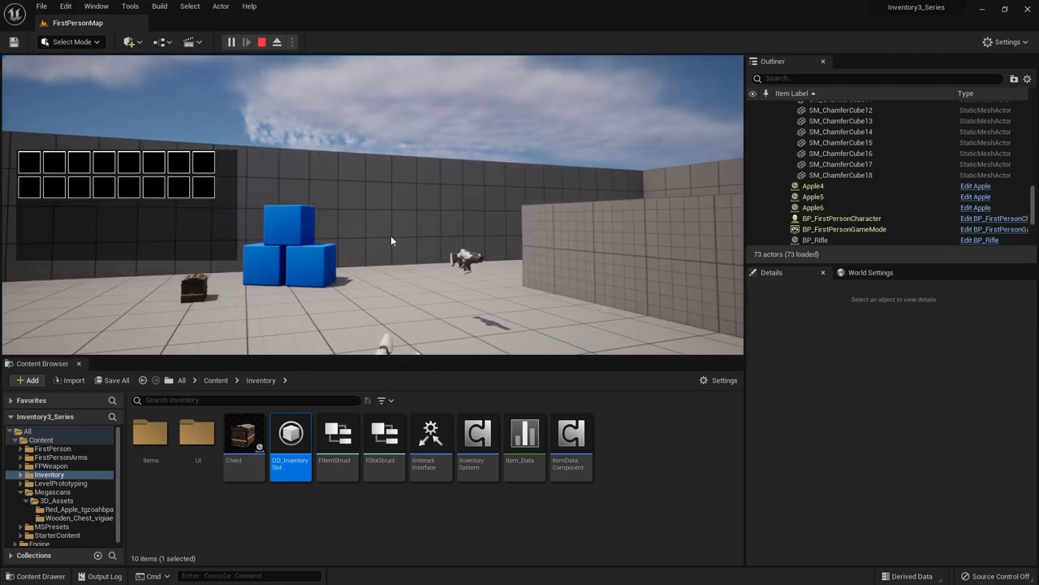
pyautogui.moveTo(218, 223)
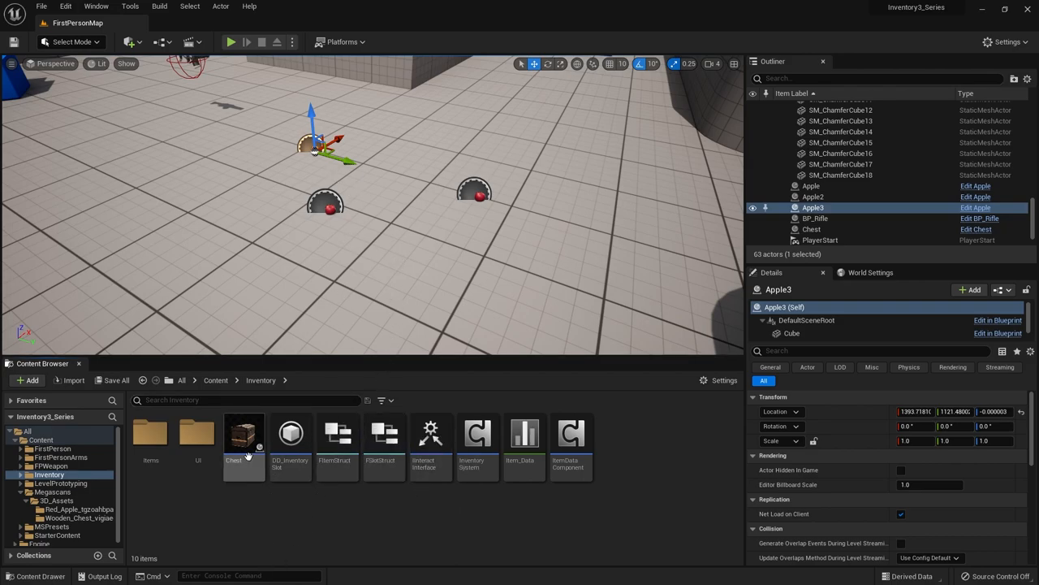
# Create LootBag as a Chest child and search its Static Mesh picker for 'sack'
pyautogui.rightClick(243, 435)
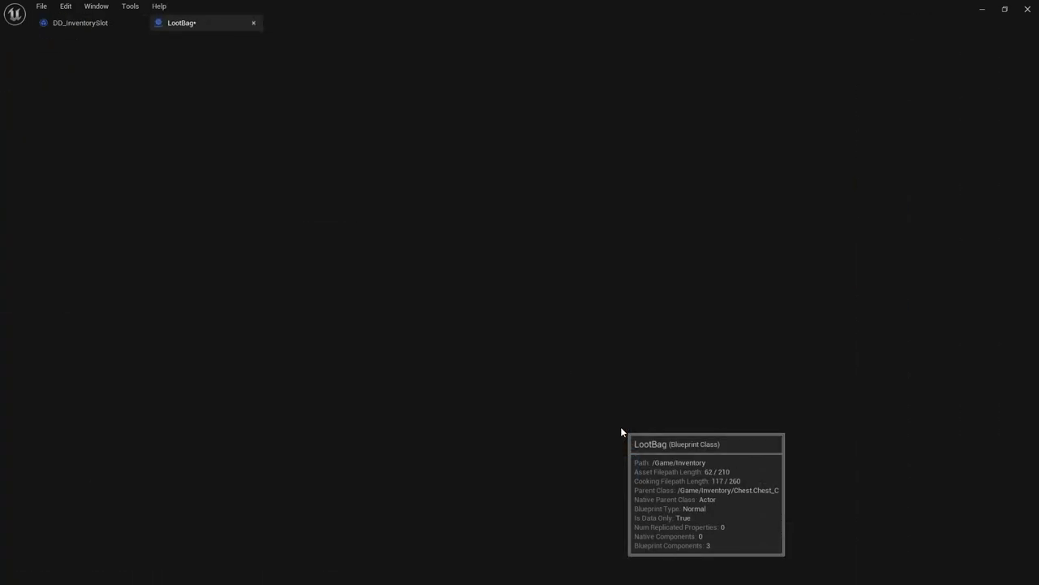
pyautogui.doubleClick(191, 22)
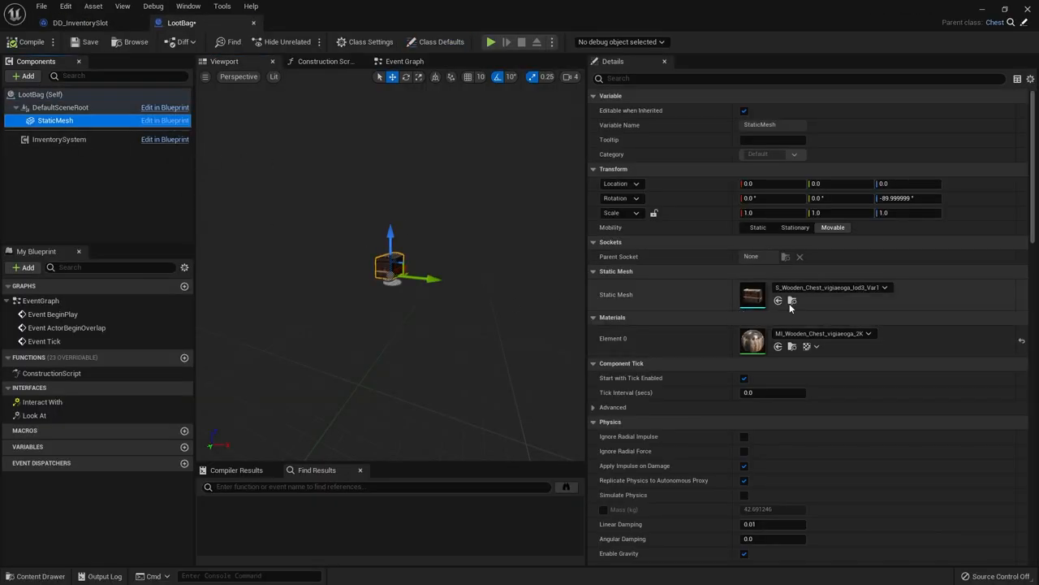
pyautogui.click(883, 286)
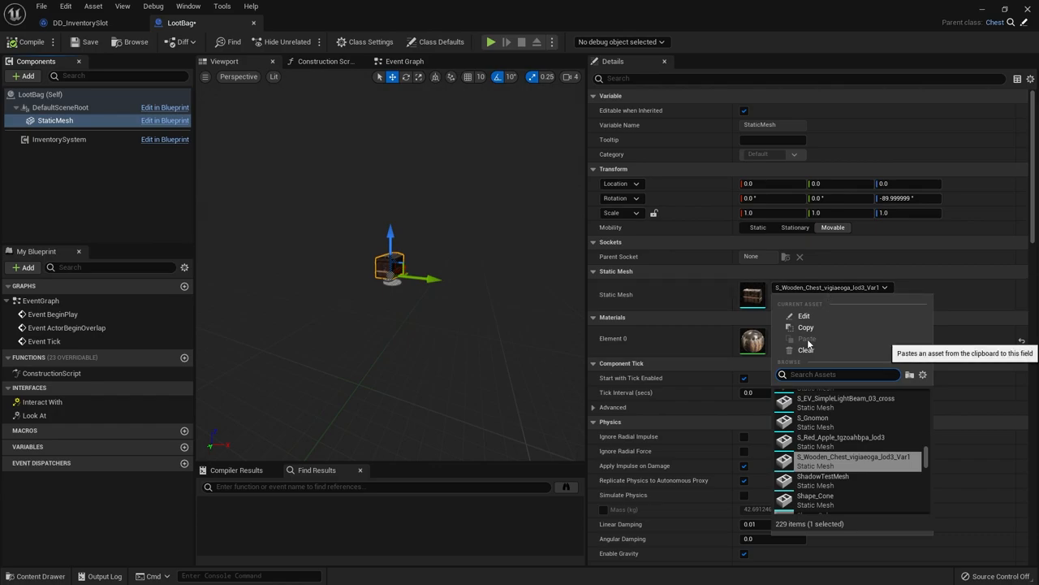
pyautogui.write('sack')
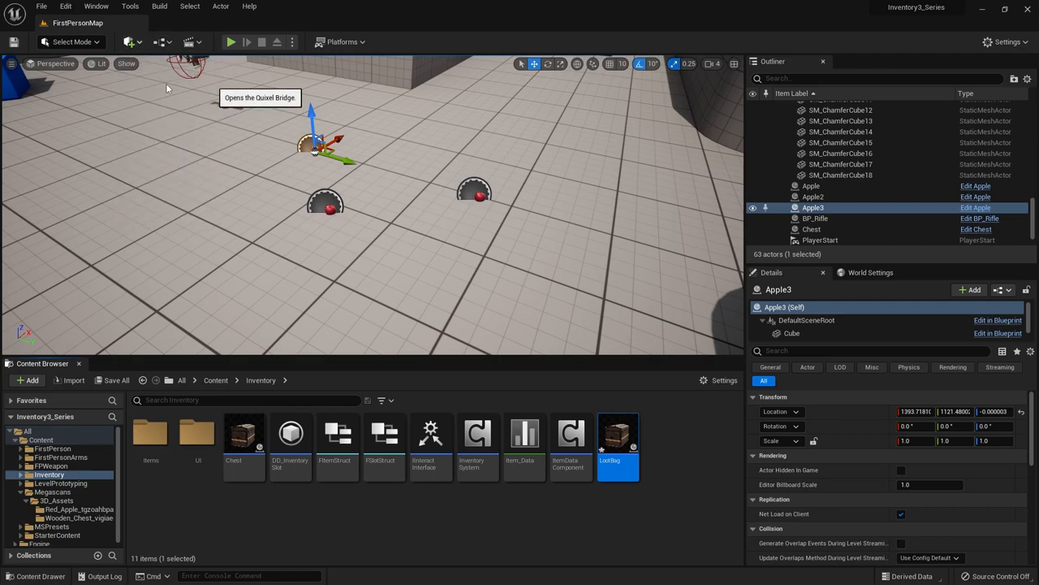
pyautogui.moveTo(316, 135)
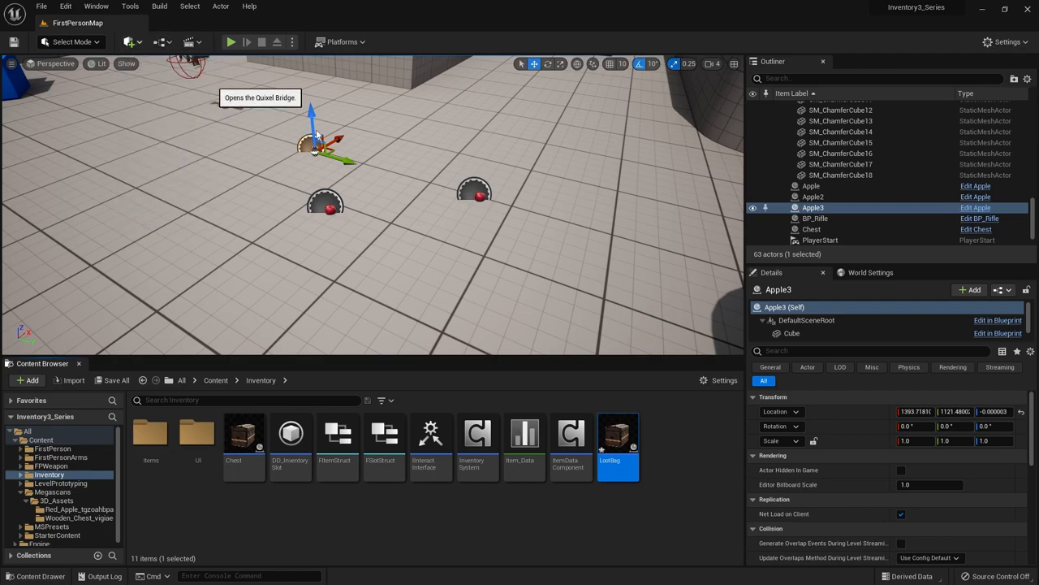
pyautogui.moveTo(88, 157)
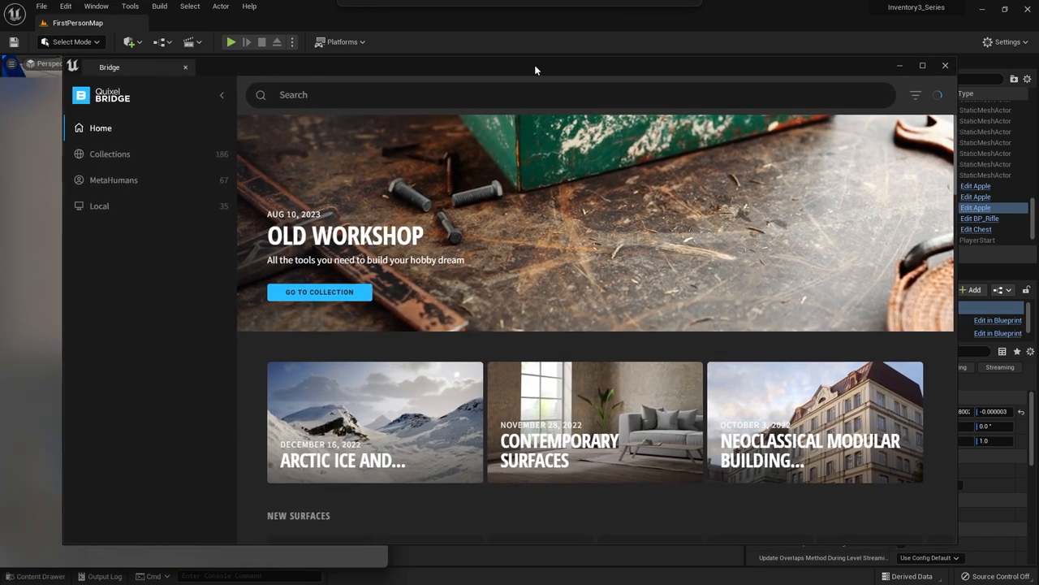
# Search Quixel Bridge for 'sac' and open the Leather Water Pot asset details
pyautogui.write('sac')
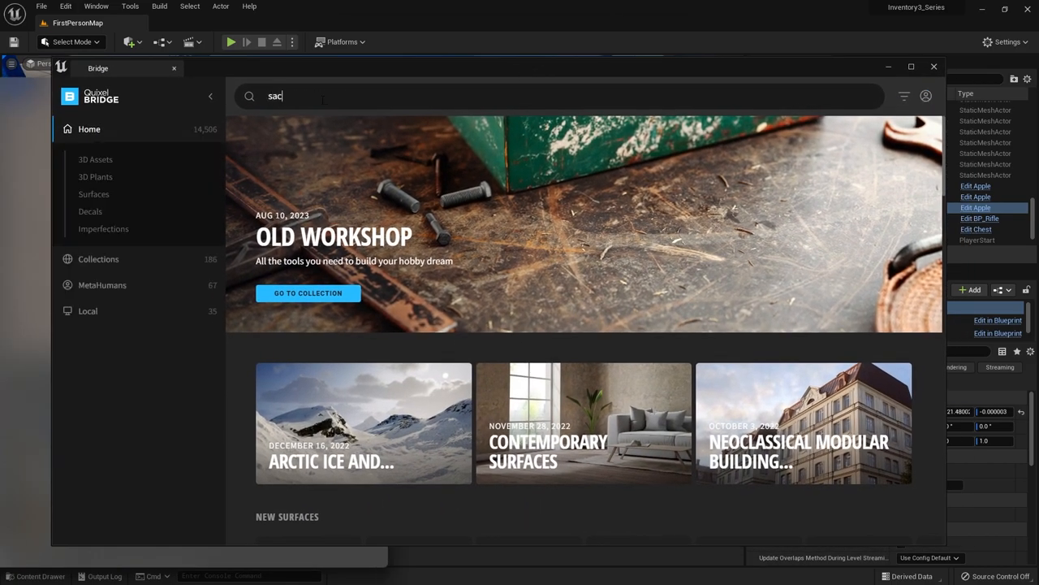
pyautogui.press('Enter')
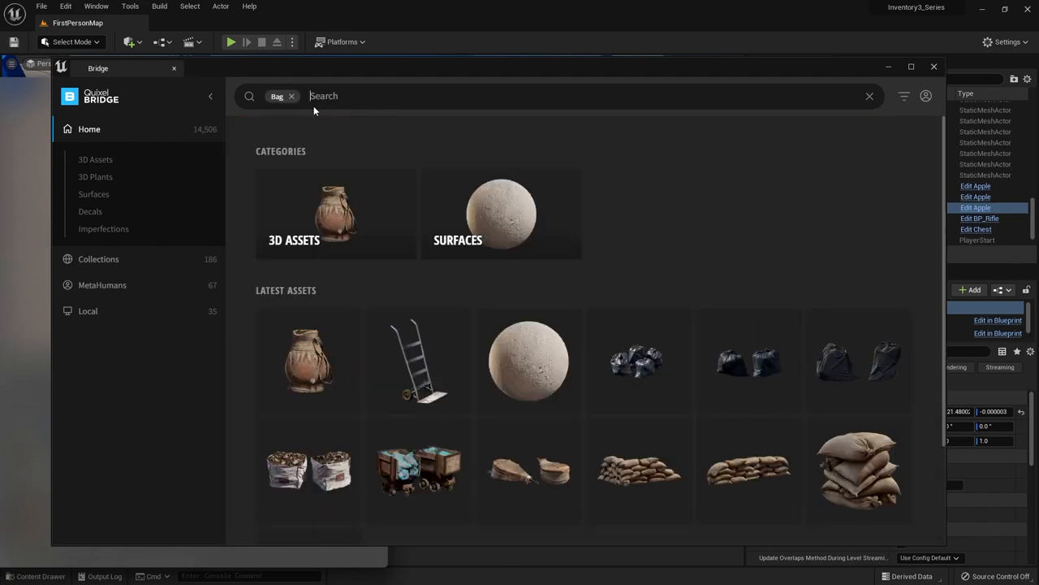
pyautogui.moveTo(259, 217)
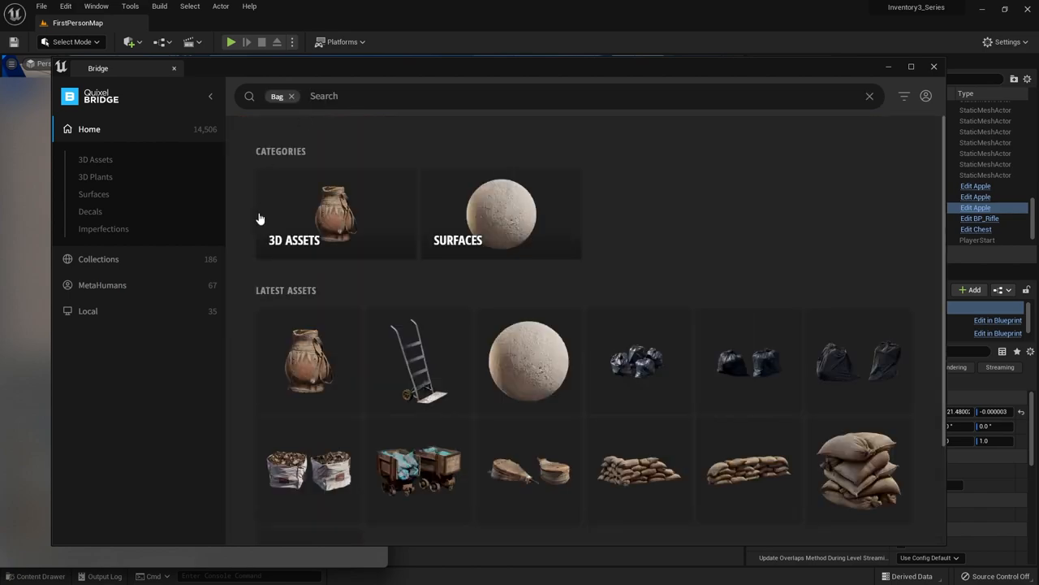
pyautogui.scroll(-3)
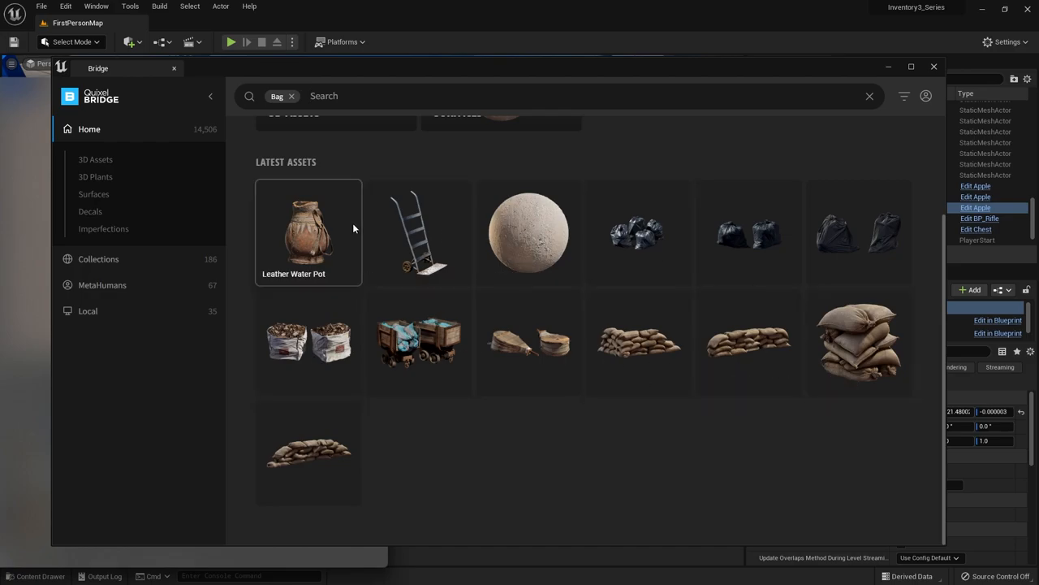
pyautogui.click(308, 231)
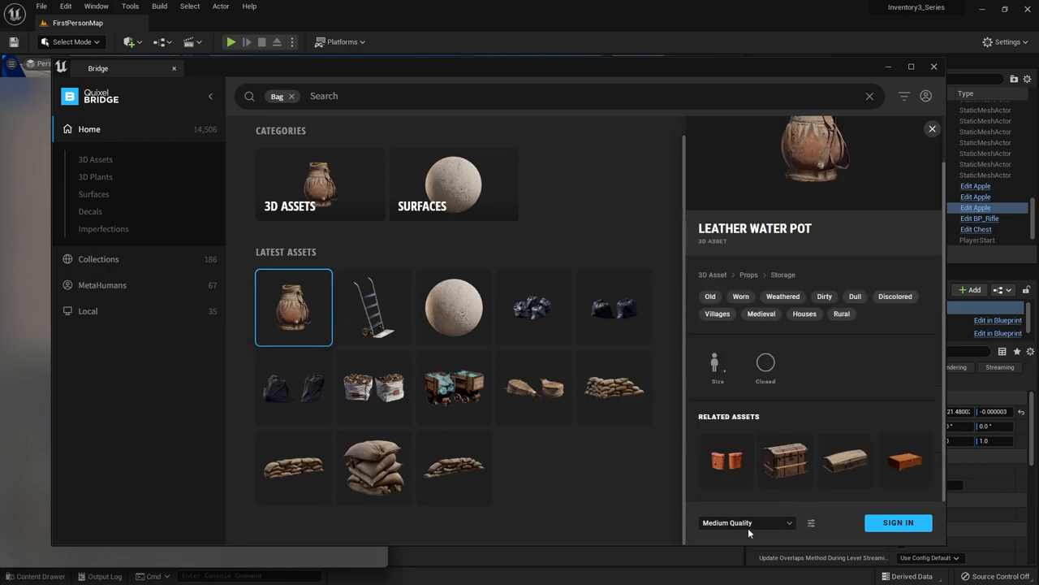
pyautogui.moveTo(886, 524)
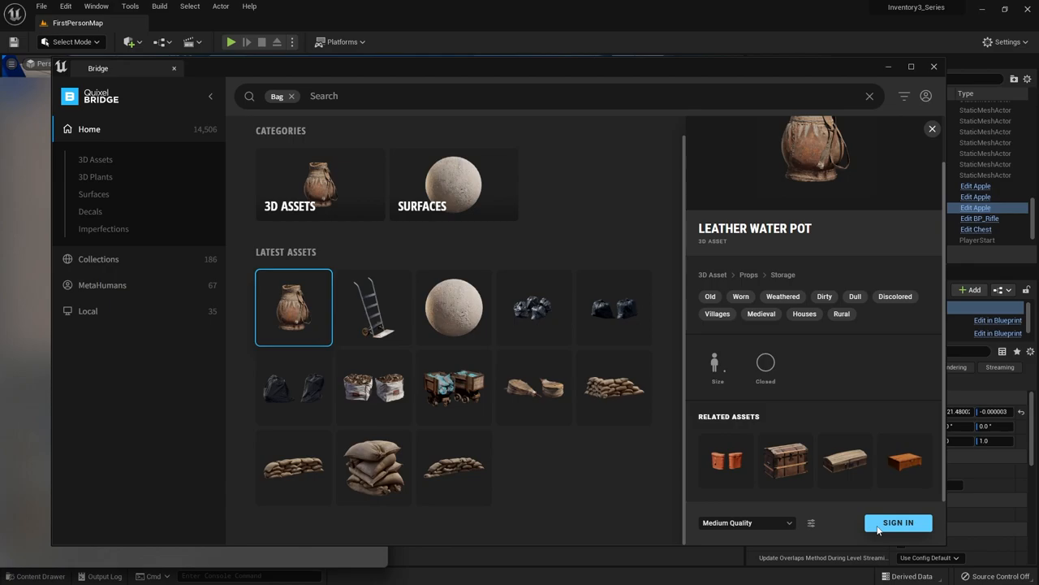
pyautogui.moveTo(593, 204)
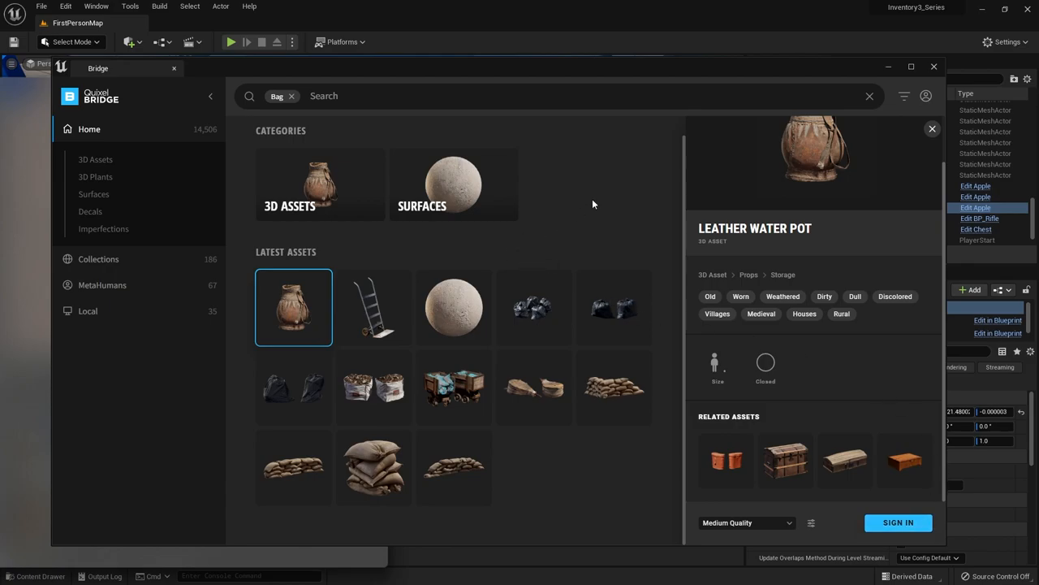
pyautogui.moveTo(599, 205)
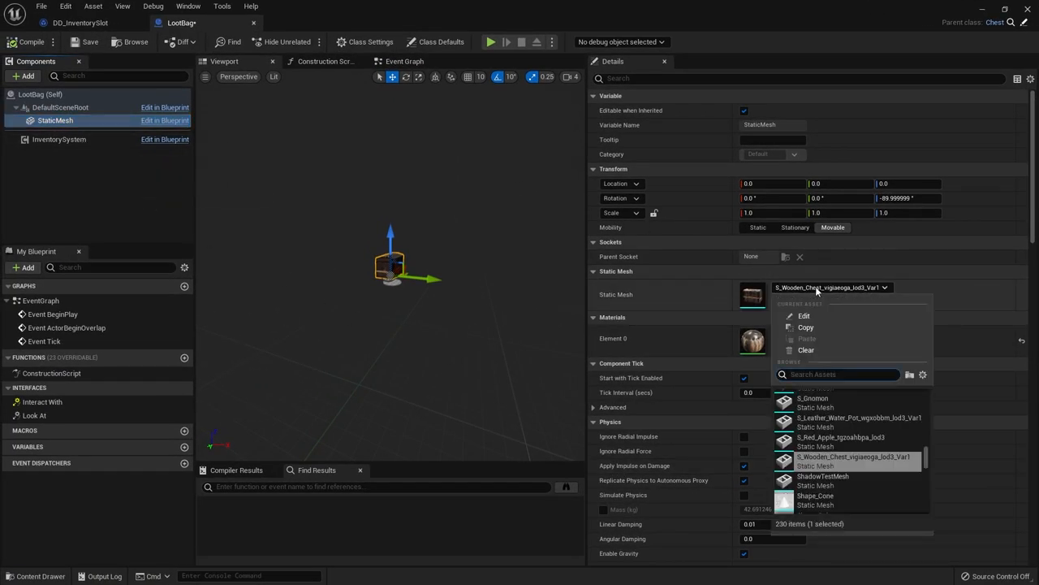
# Give LootBag the leather water pot mesh, empty its inventory Content array, and save
pyautogui.write('pot')
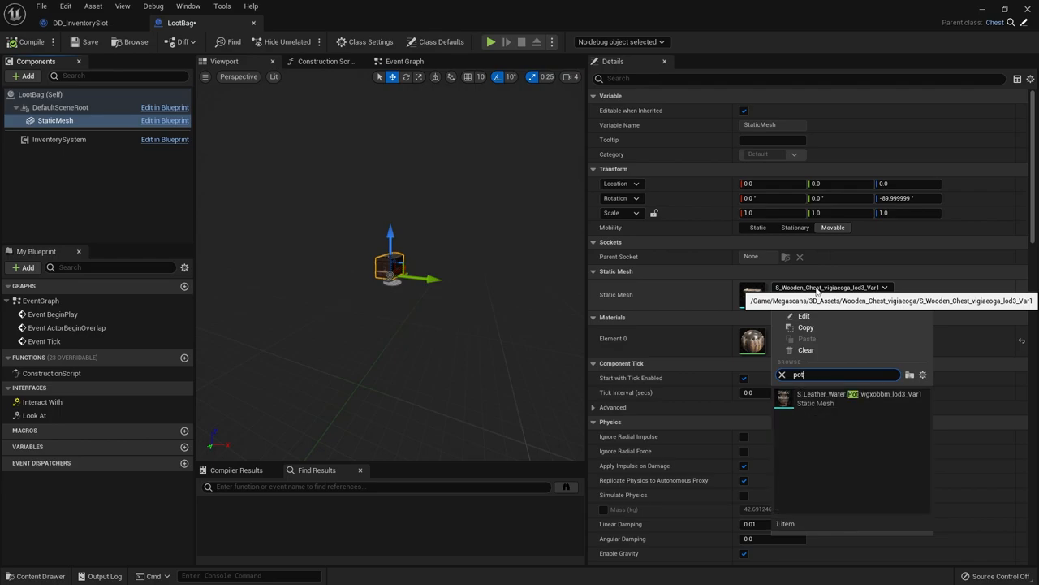
pyautogui.click(853, 399)
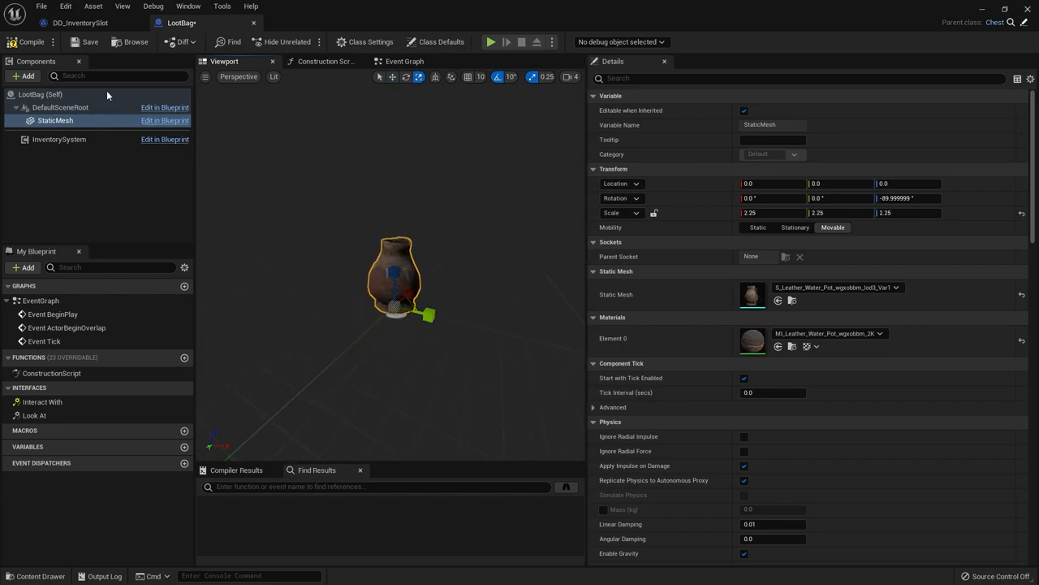
pyautogui.click(59, 138)
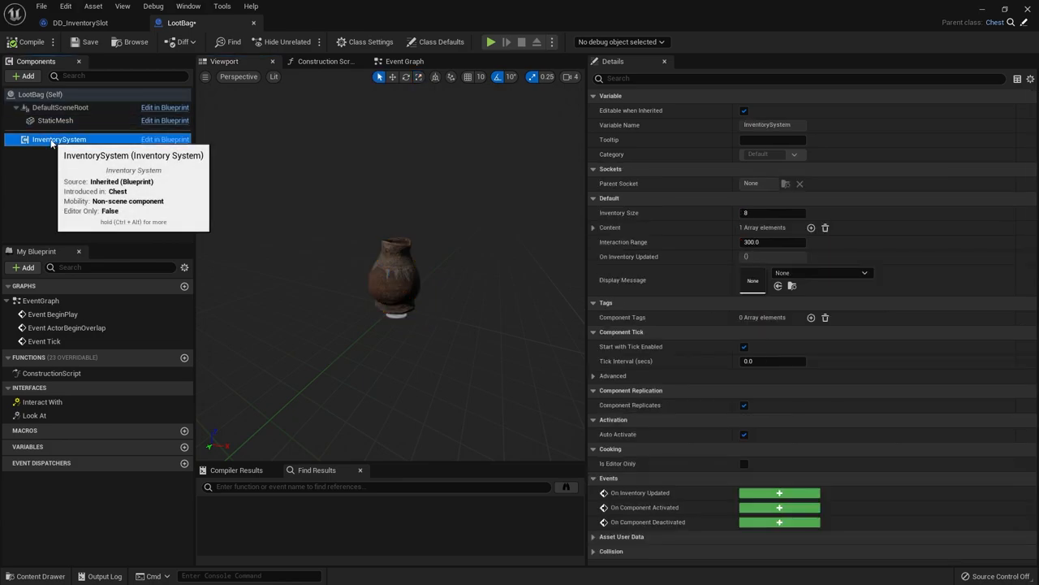
pyautogui.moveTo(175, 136)
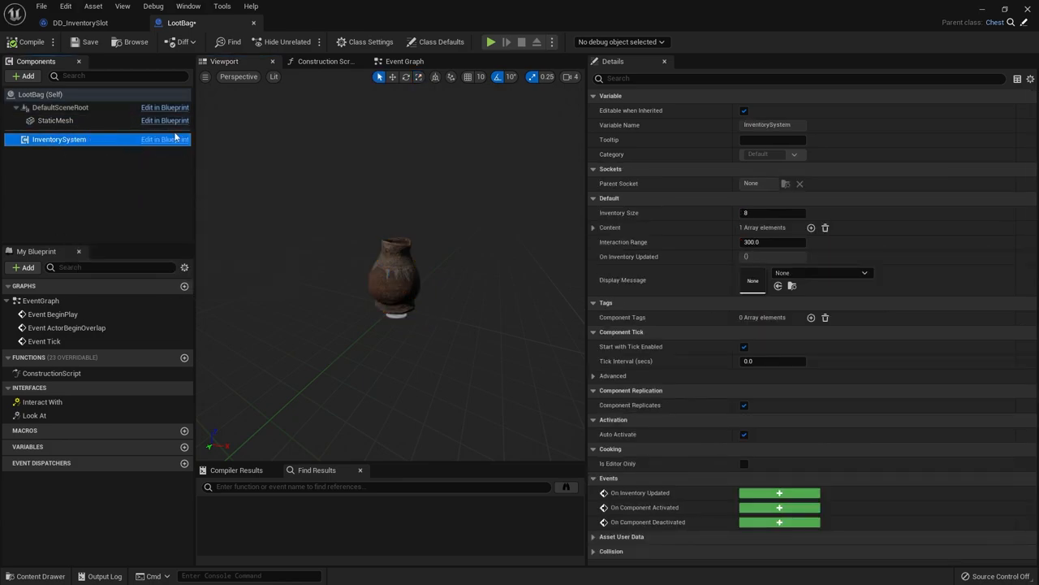
pyautogui.click(593, 227)
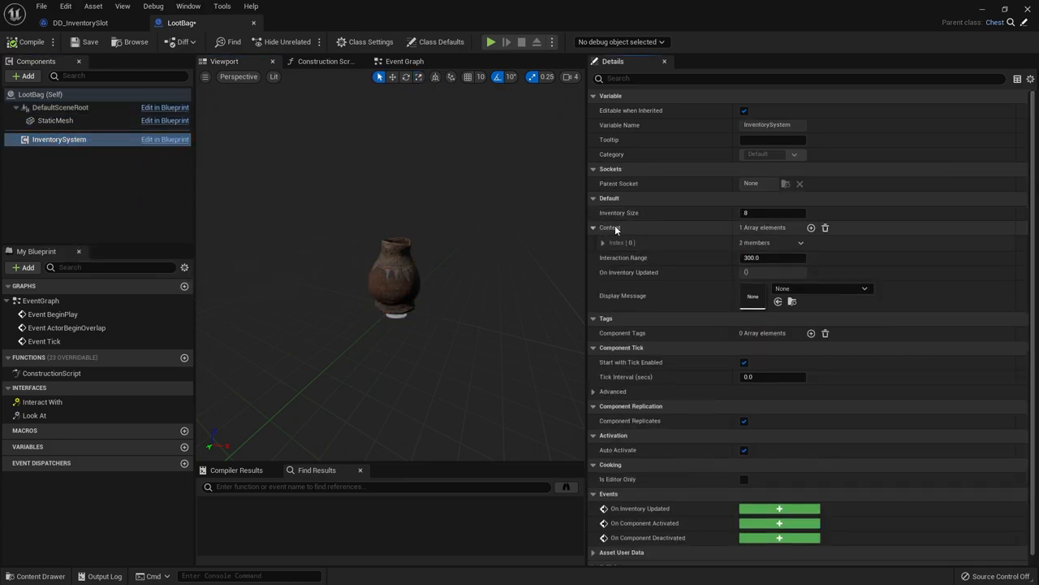
pyautogui.click(604, 242)
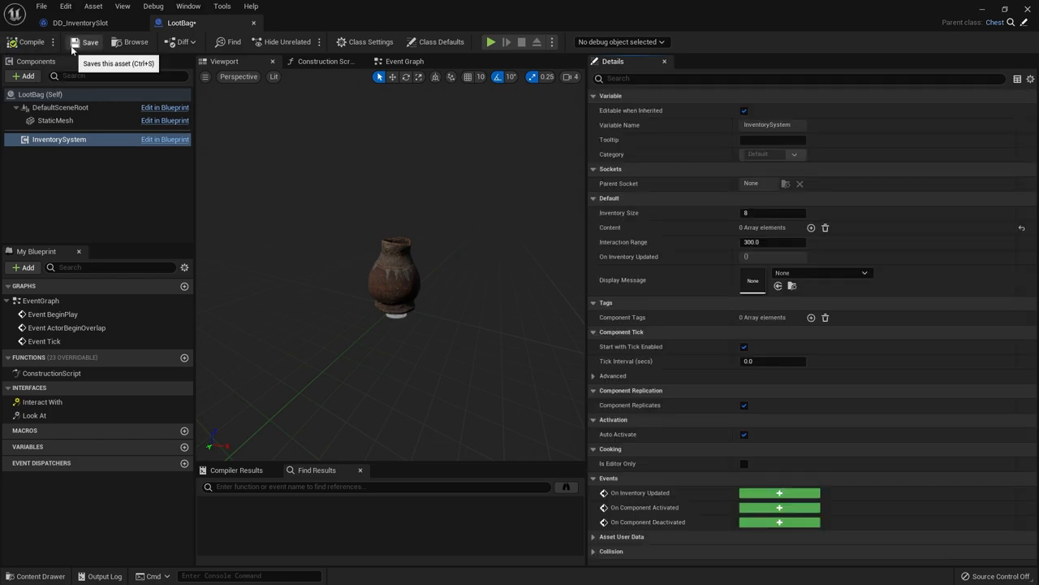
pyautogui.click(88, 42)
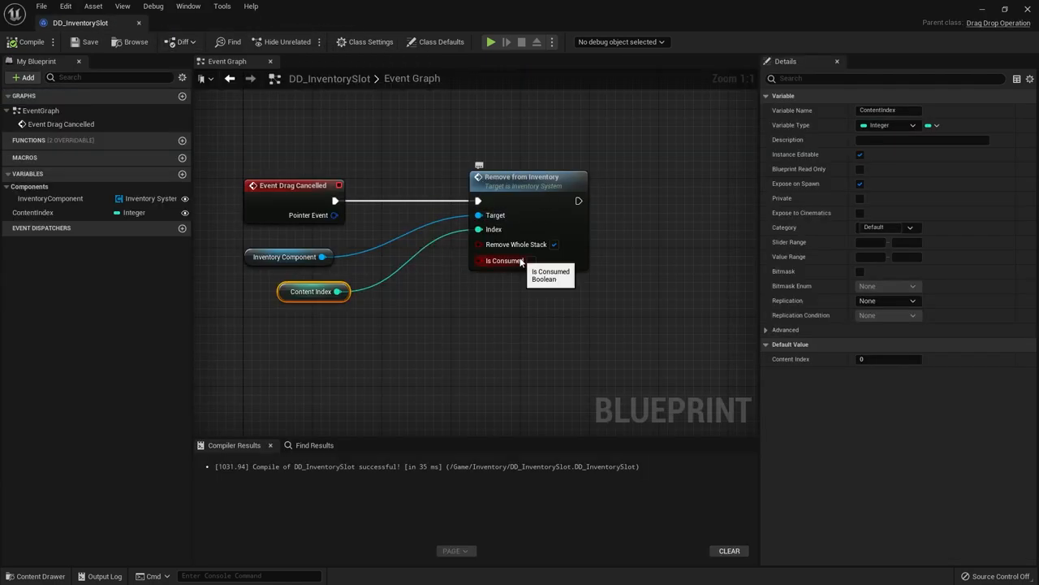
pyautogui.moveTo(545, 203)
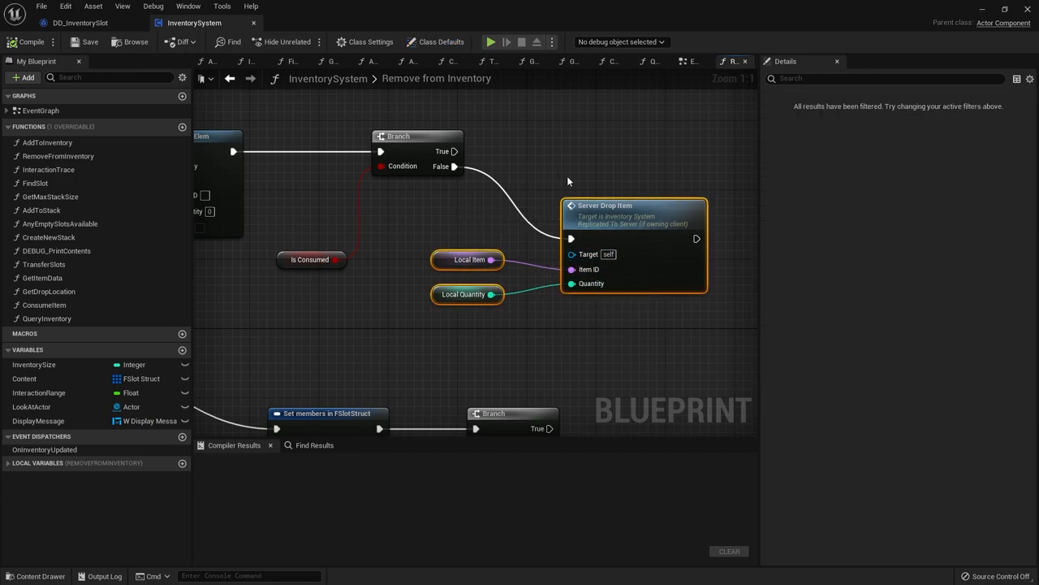
pyautogui.moveTo(451, 278)
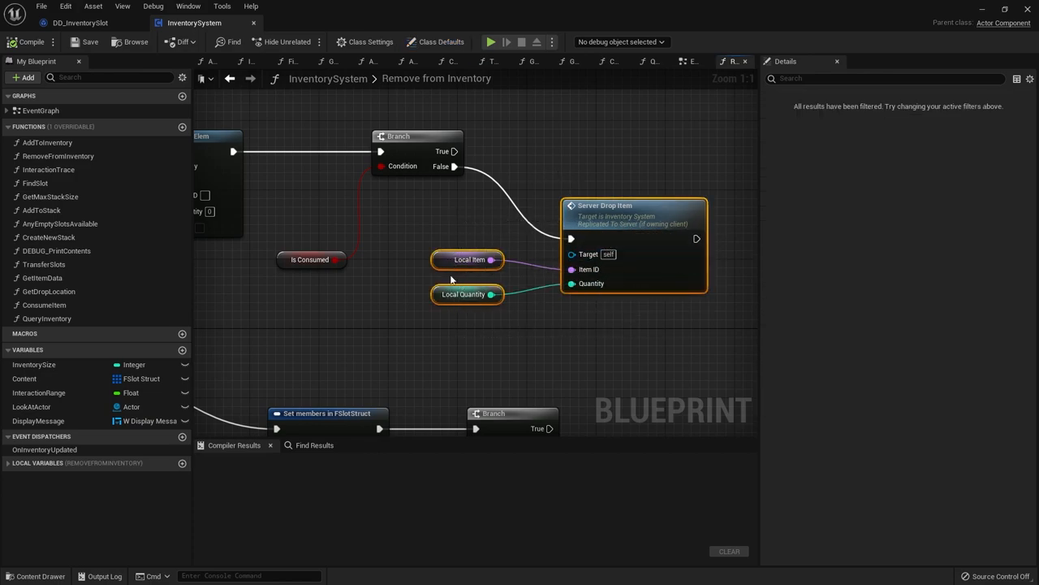
pyautogui.moveTo(621, 215)
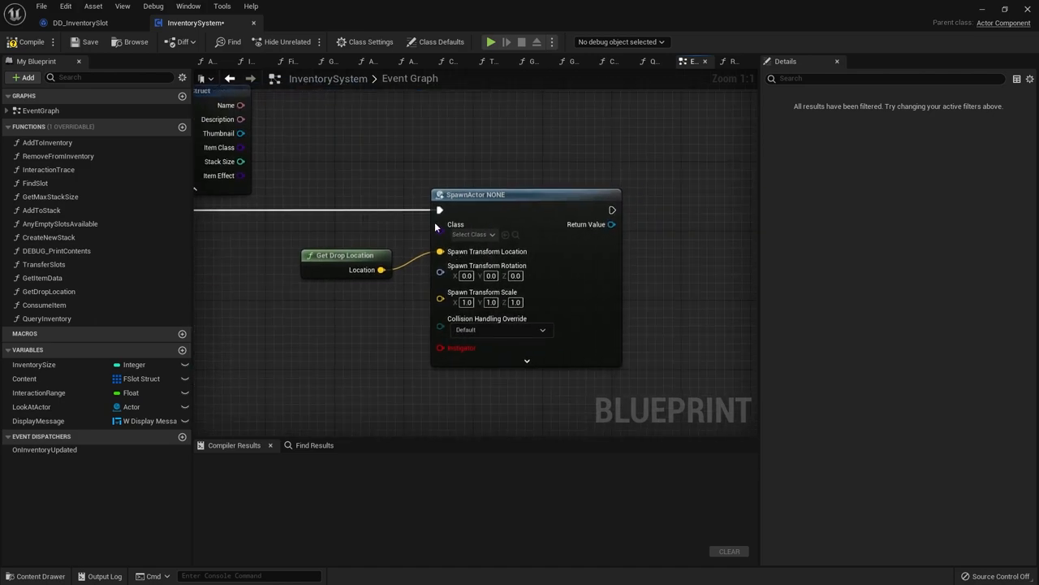
# Set the SpawnActor class to Loot Bag and add a Greater node on Quantity
pyautogui.click(471, 234)
pyautogui.write('>')
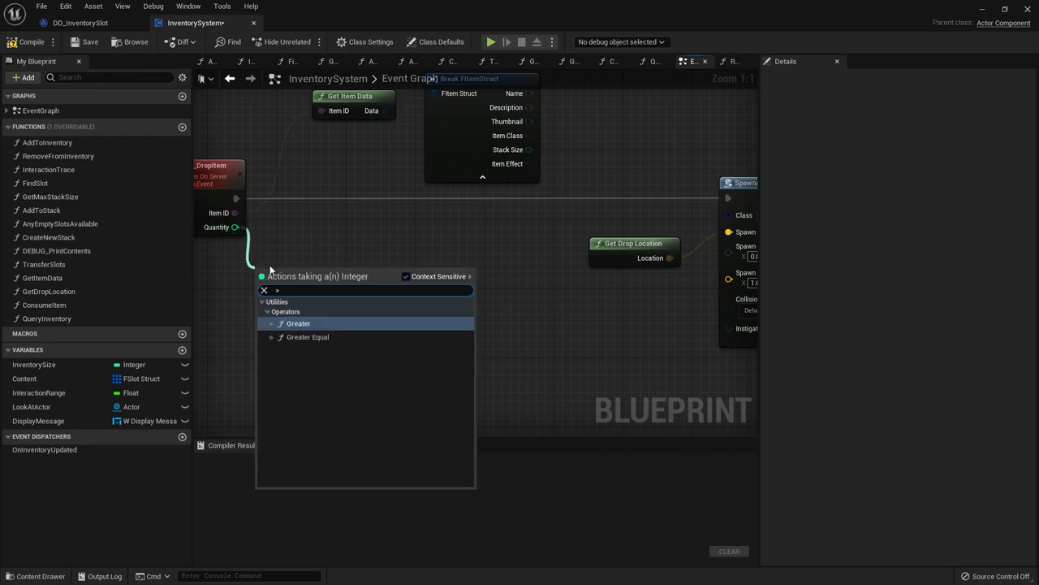
pyautogui.click(298, 324)
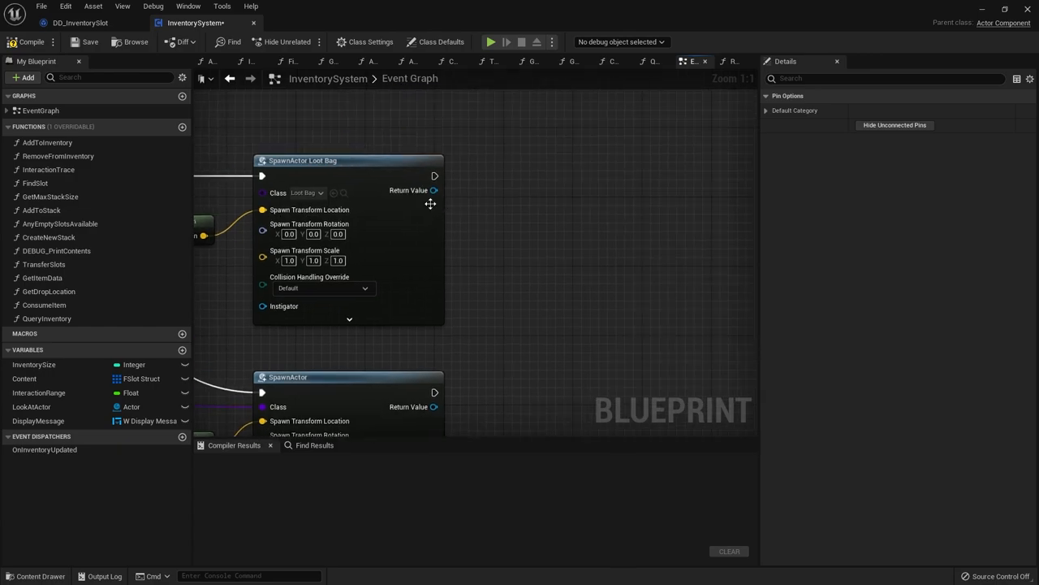
pyautogui.moveTo(531, 244)
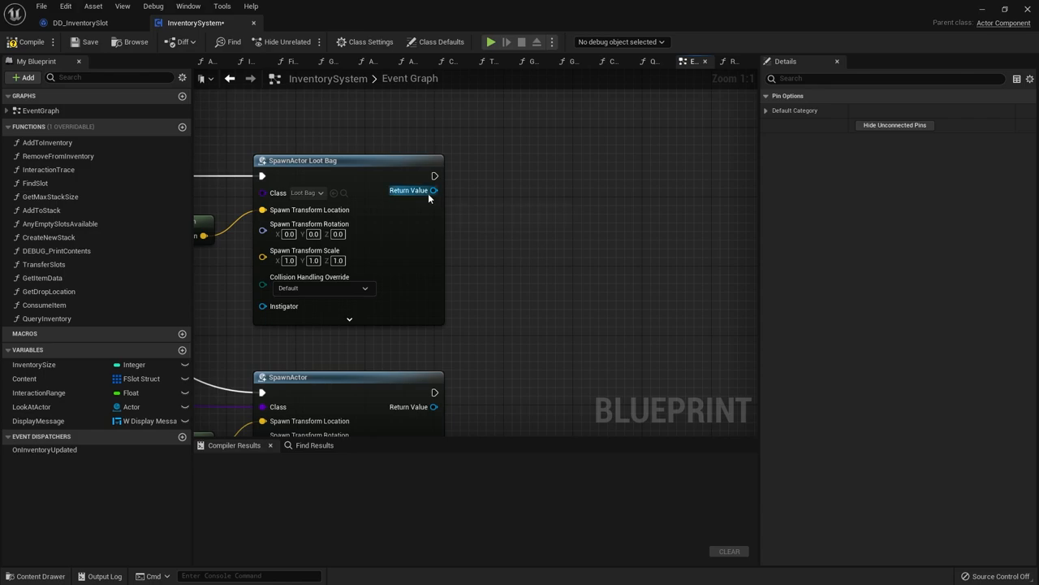
# Call Add to Inventory on the spawned bag's Inventory System component
pyautogui.moveTo(434, 190); pyautogui.dragTo(534, 194)
pyautogui.write('inventory system')
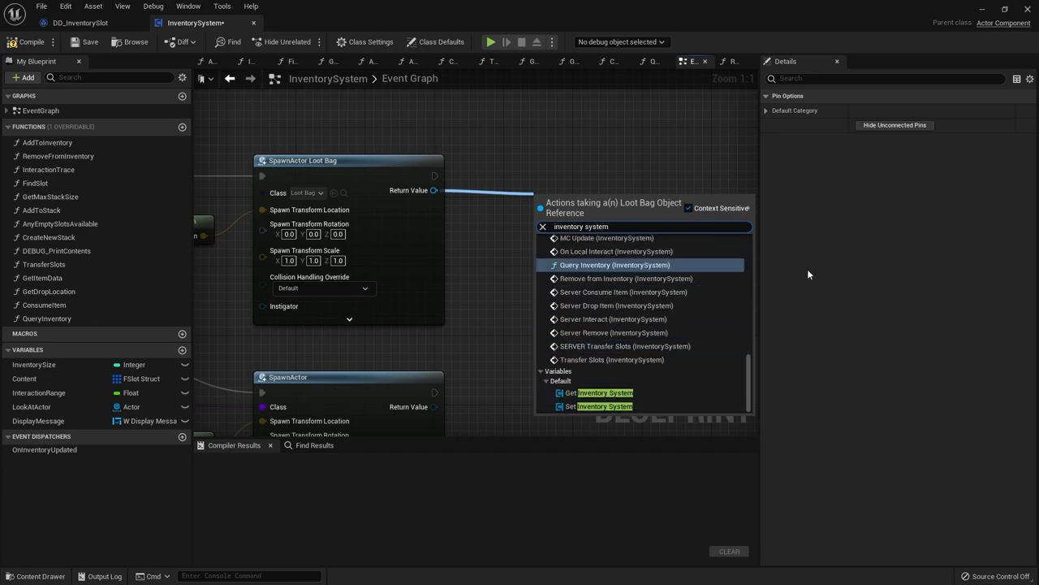
pyautogui.click(604, 392)
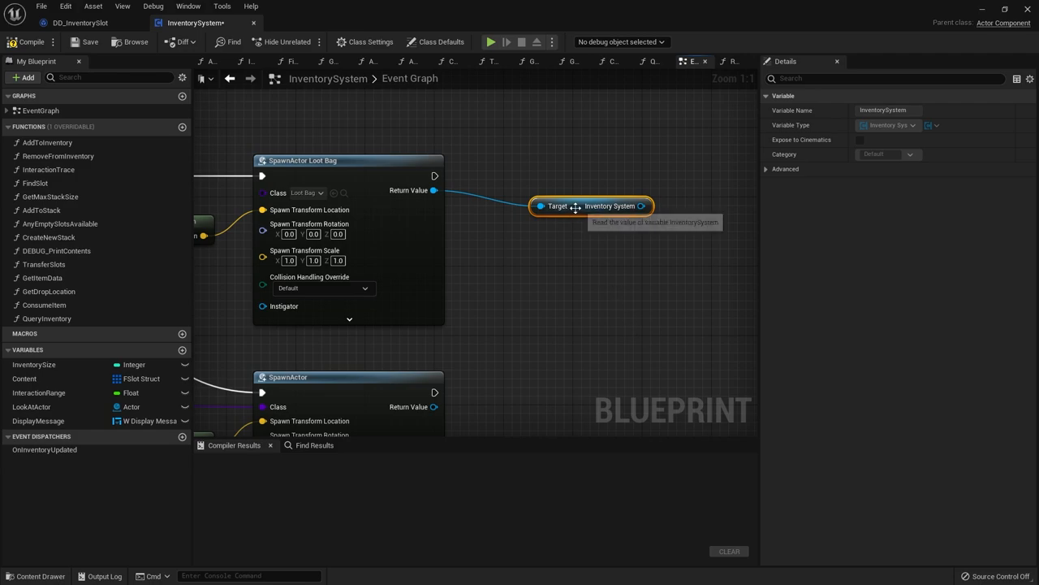
pyautogui.moveTo(597, 205); pyautogui.dragTo(567, 232)
pyautogui.write('add to in')
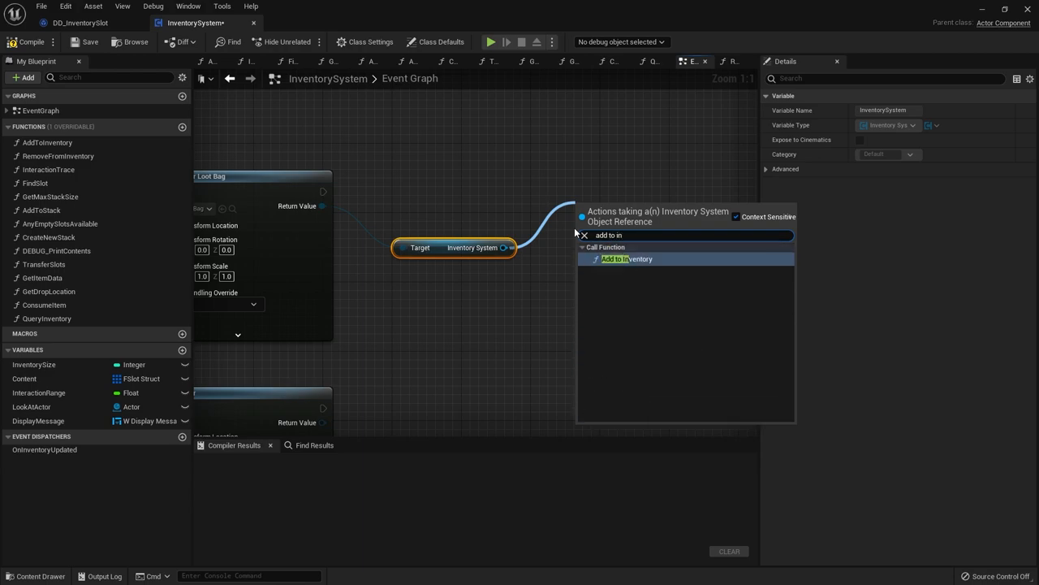
pyautogui.click(625, 258)
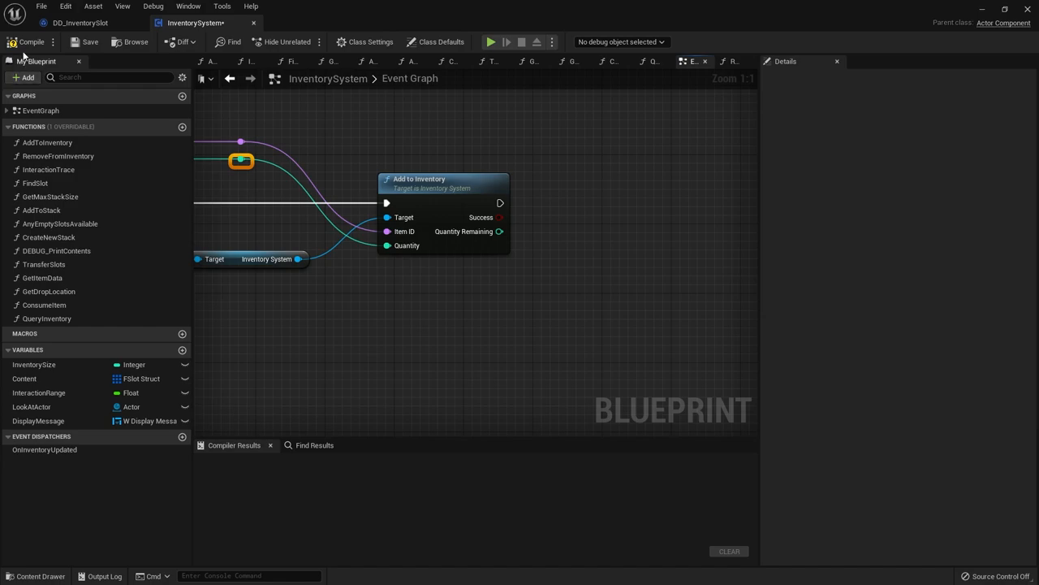
# Compile the blueprint and return to FirstPersonMap's Inventory content folder
pyautogui.click(25, 42)
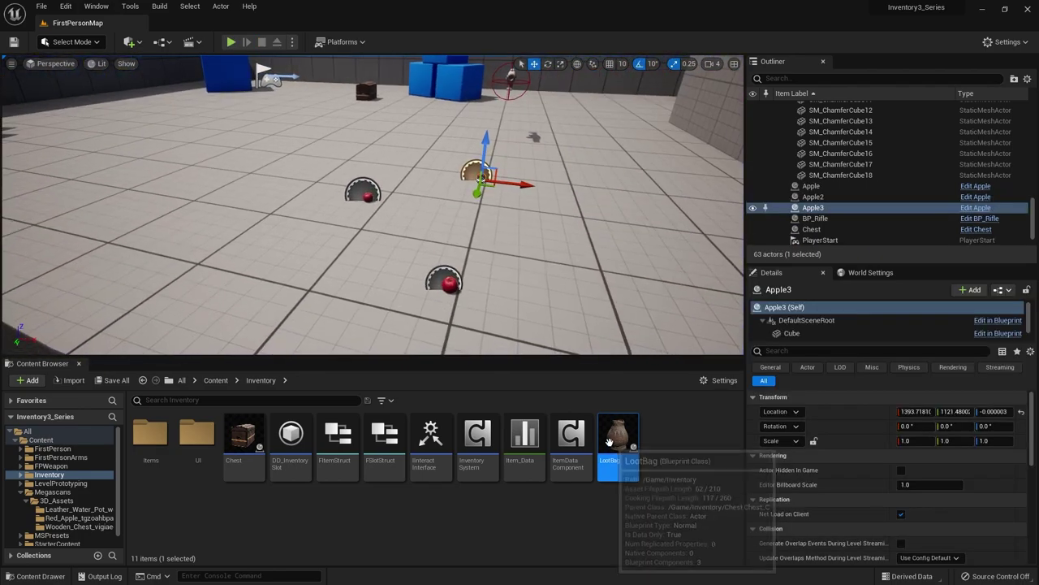
# Open LootBag in the full blueprint editor, open its leather water pot mesh, then play
pyautogui.doubleClick(617, 432)
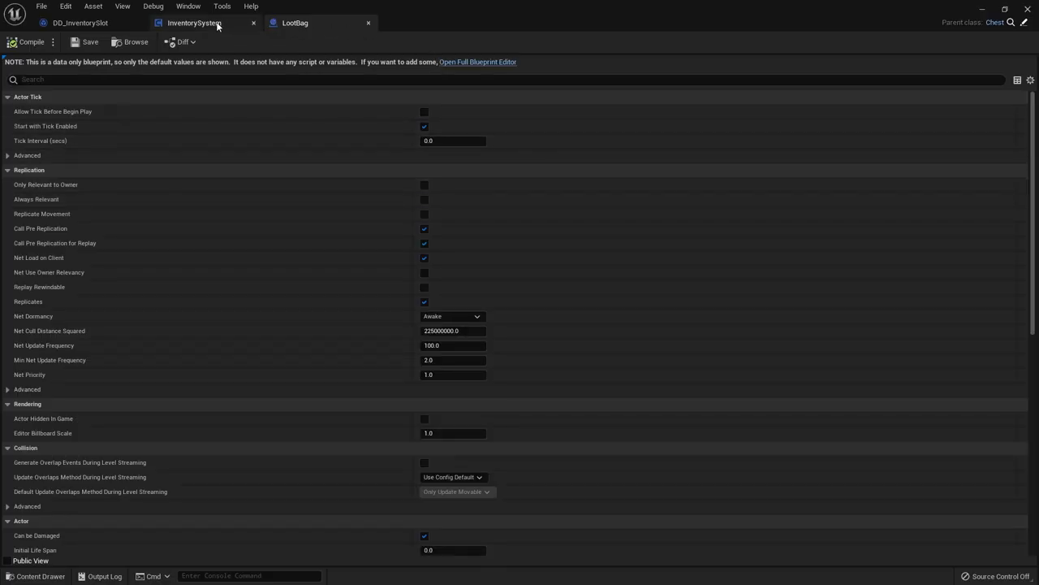
pyautogui.moveTo(486, 63)
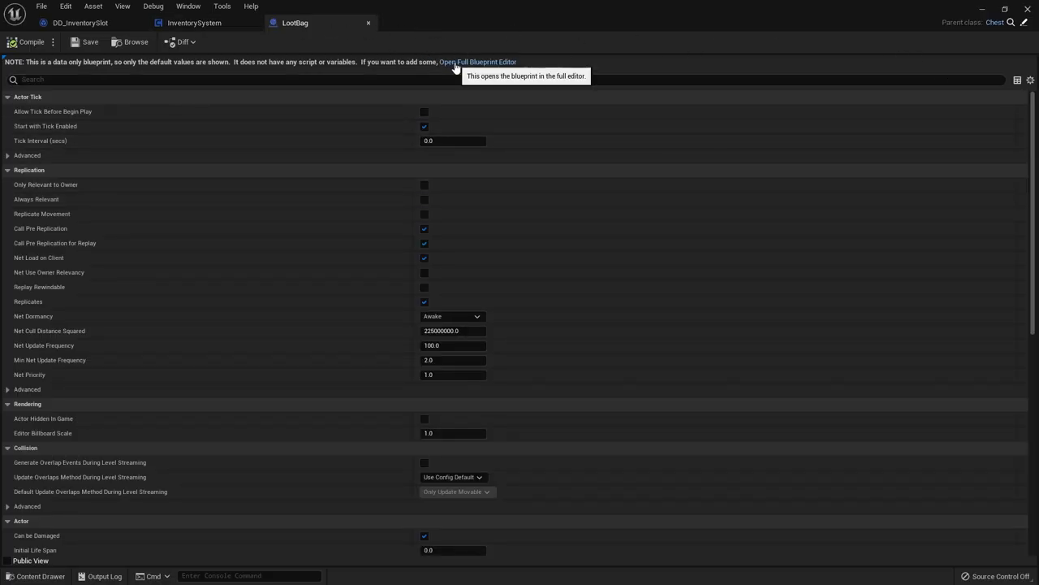
pyautogui.click(488, 61)
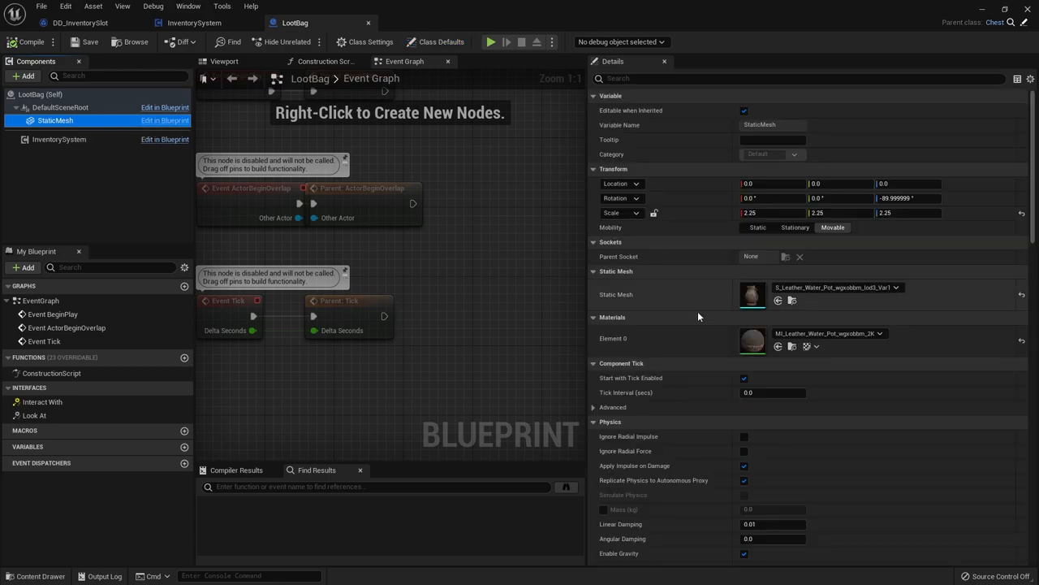
pyautogui.doubleClick(766, 294)
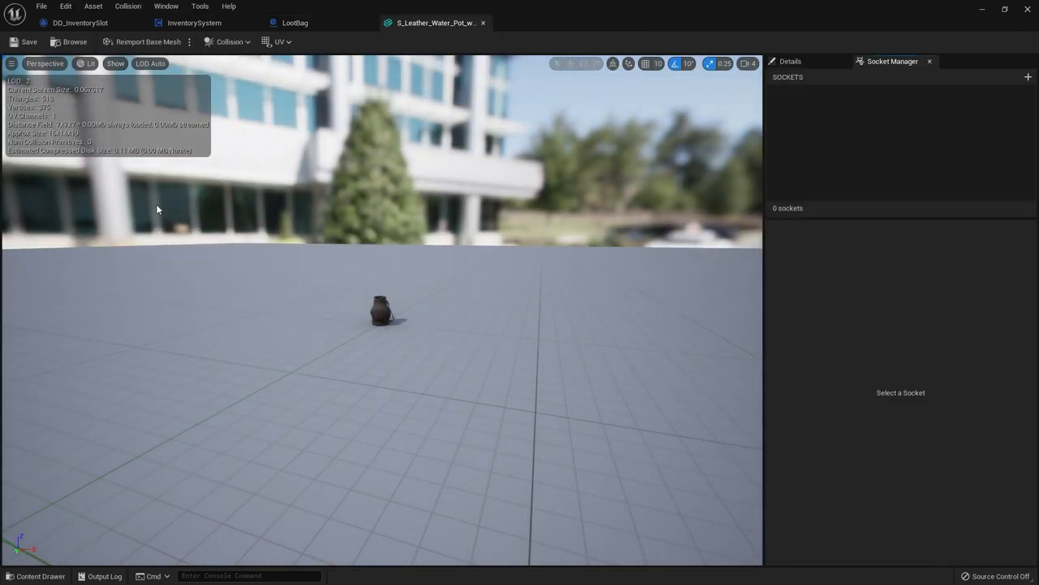
pyautogui.click(232, 42)
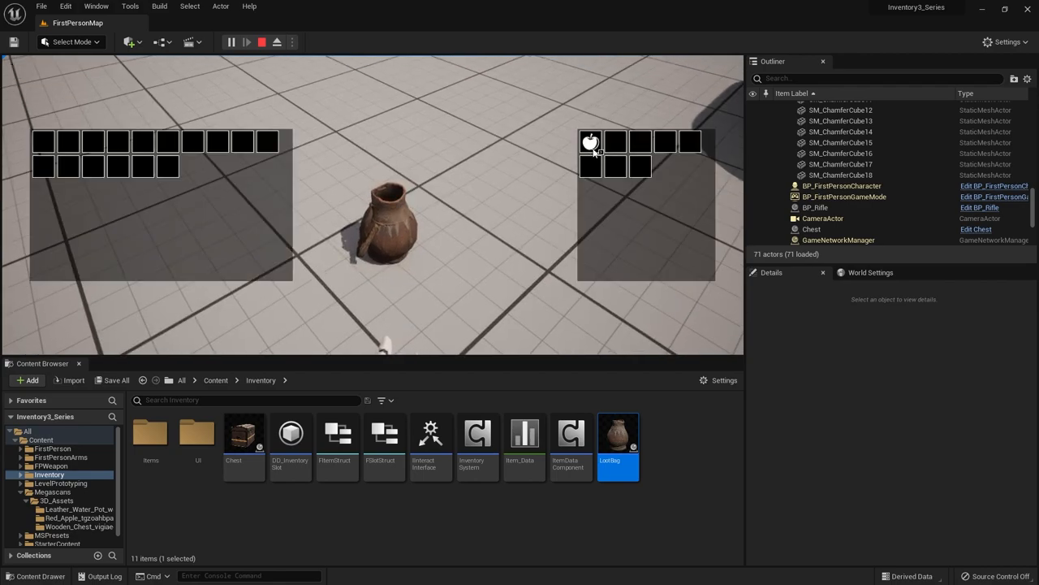
# Drag the apple from the loot bag's grid into the player's inventory grid
pyautogui.moveTo(590, 142); pyautogui.dragTo(142, 143)
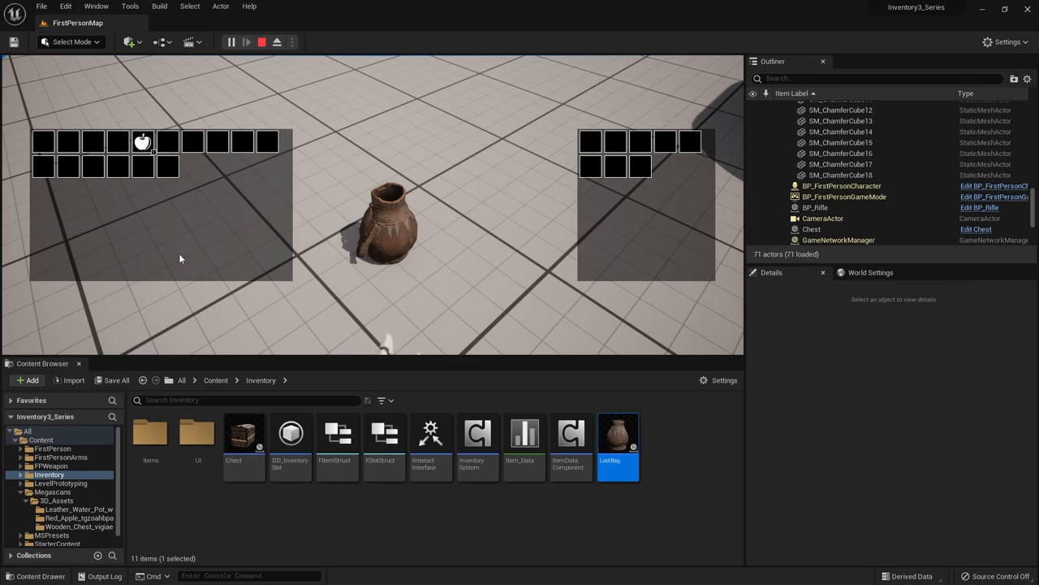
pyautogui.moveTo(250, 236)
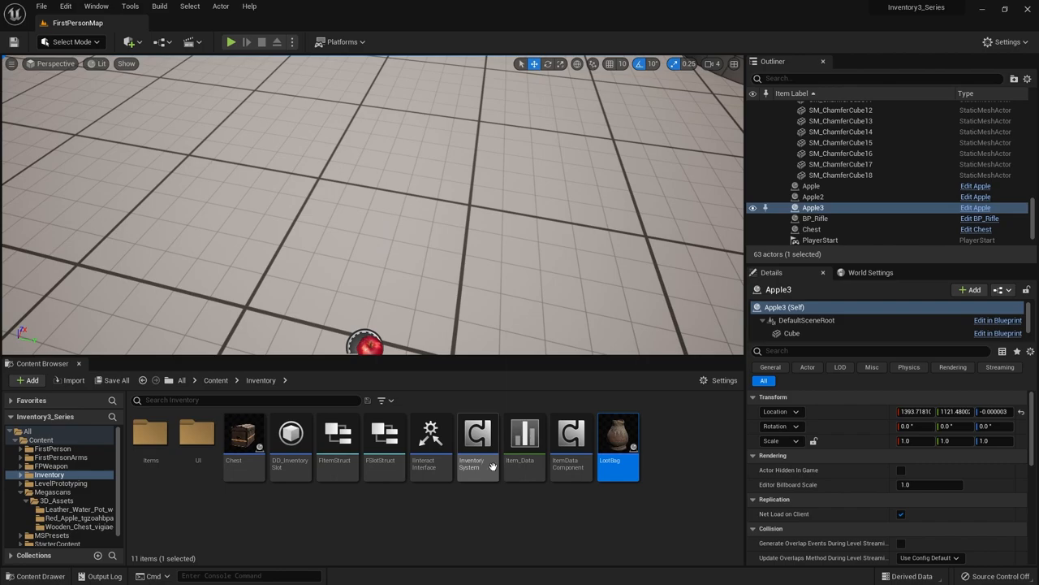
# Bind an On Inventory Updated event from LootBag's InventorySystem component and place its reference in the graph
pyautogui.doubleClick(477, 435)
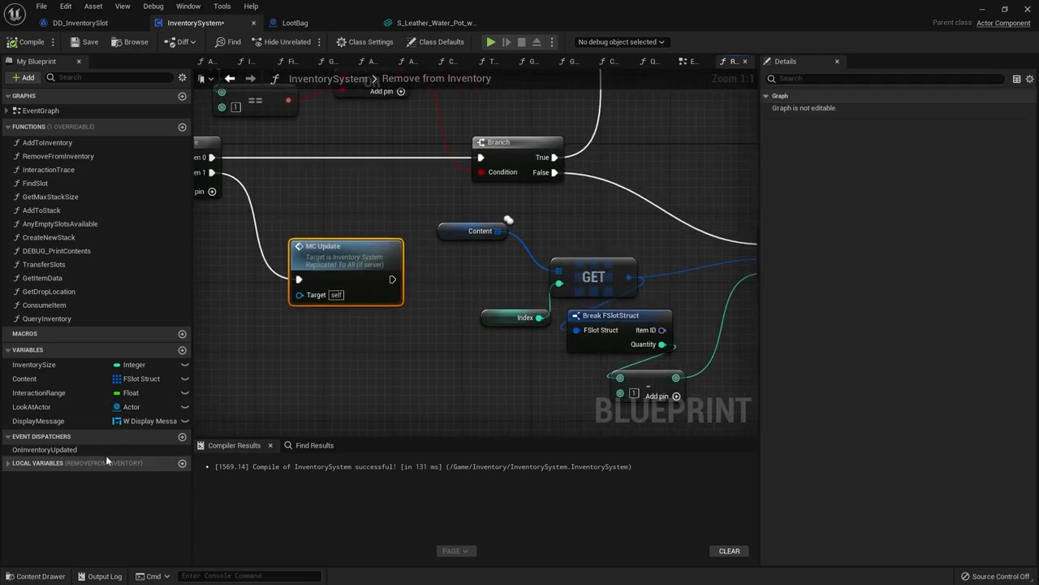
pyautogui.moveTo(133, 438)
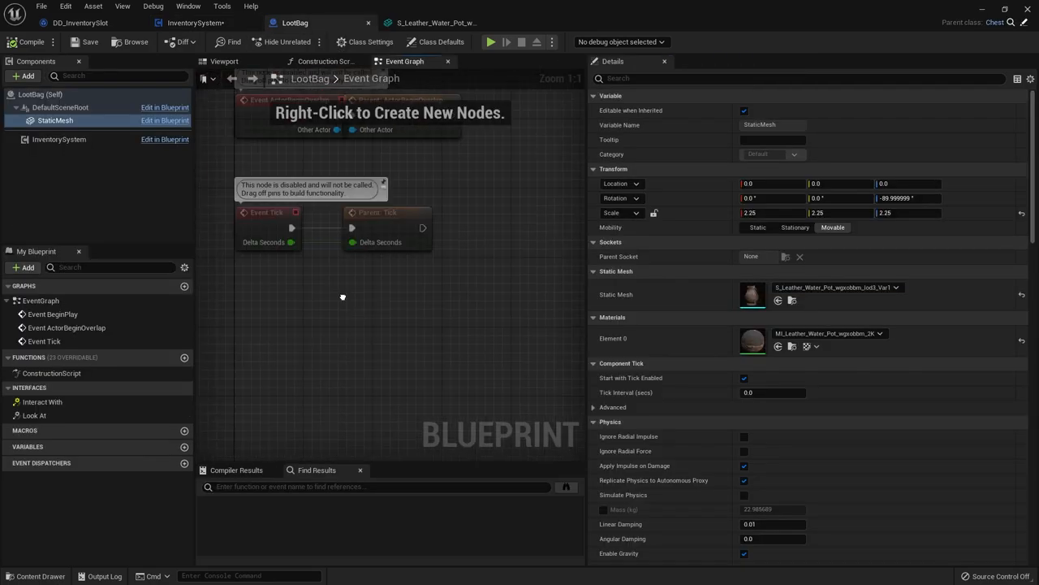
pyautogui.click(58, 139)
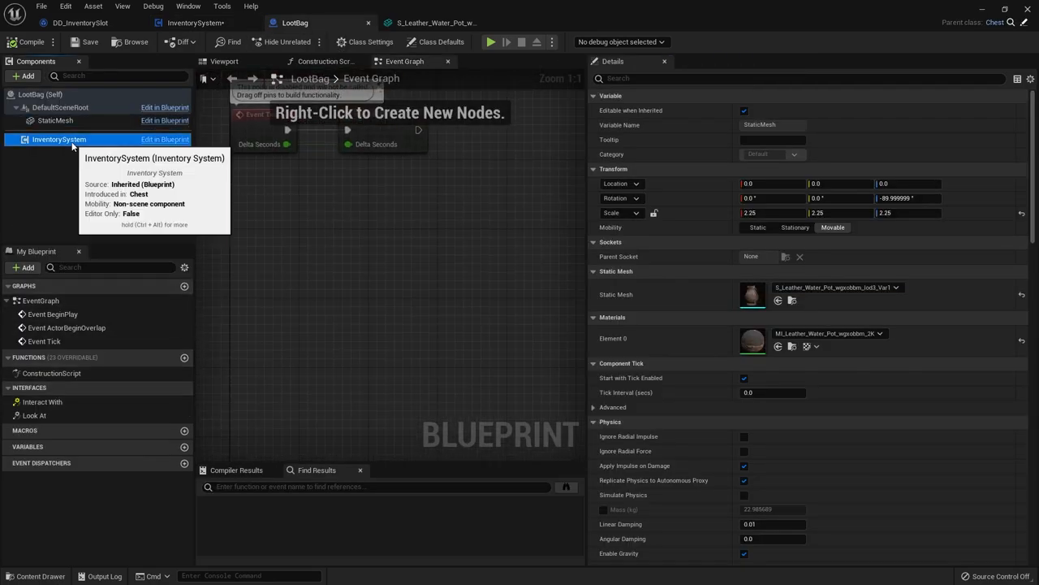
pyautogui.click(57, 138)
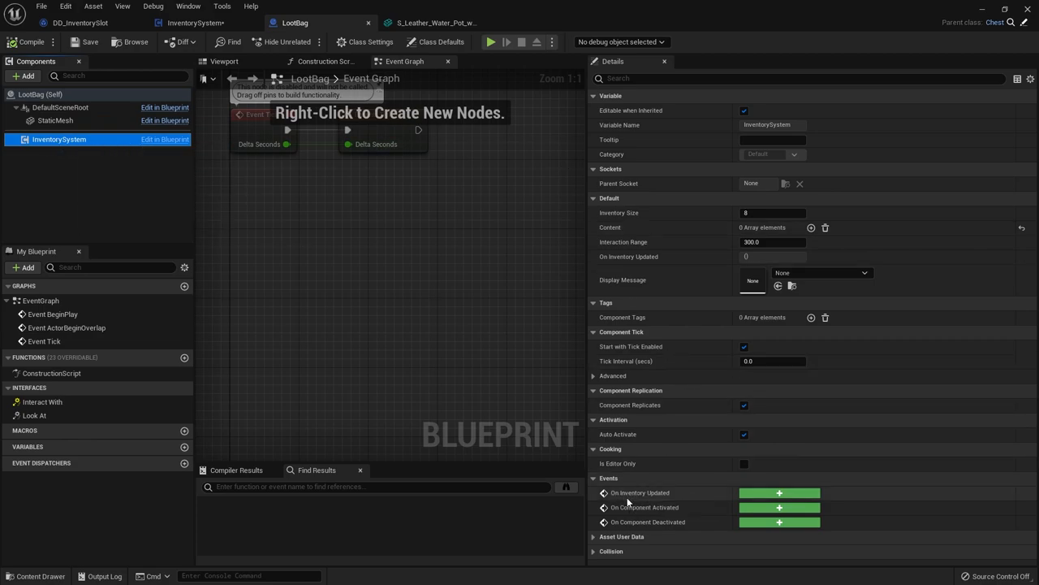
pyautogui.moveTo(777, 492)
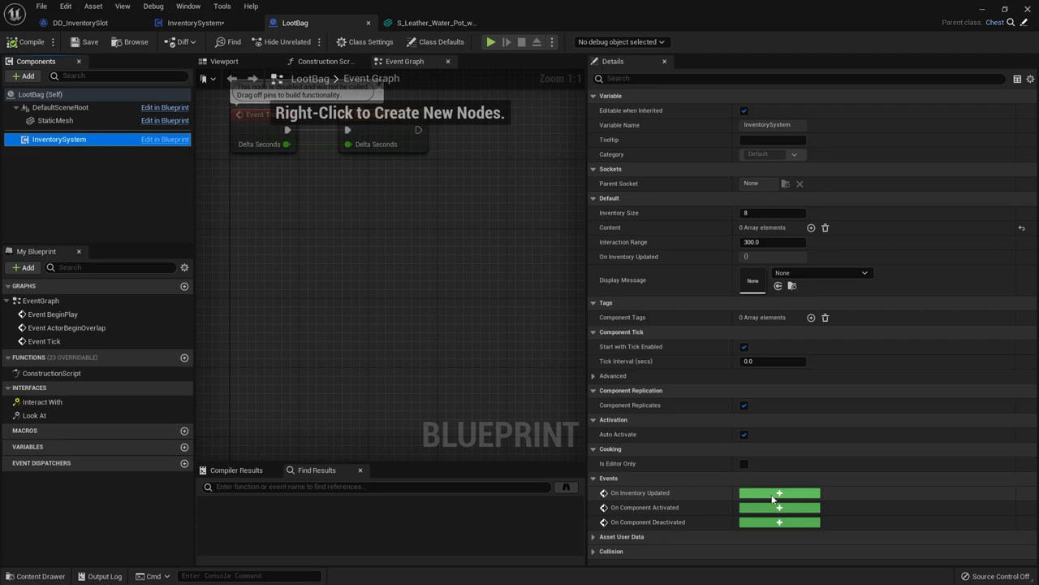
pyautogui.click(779, 492)
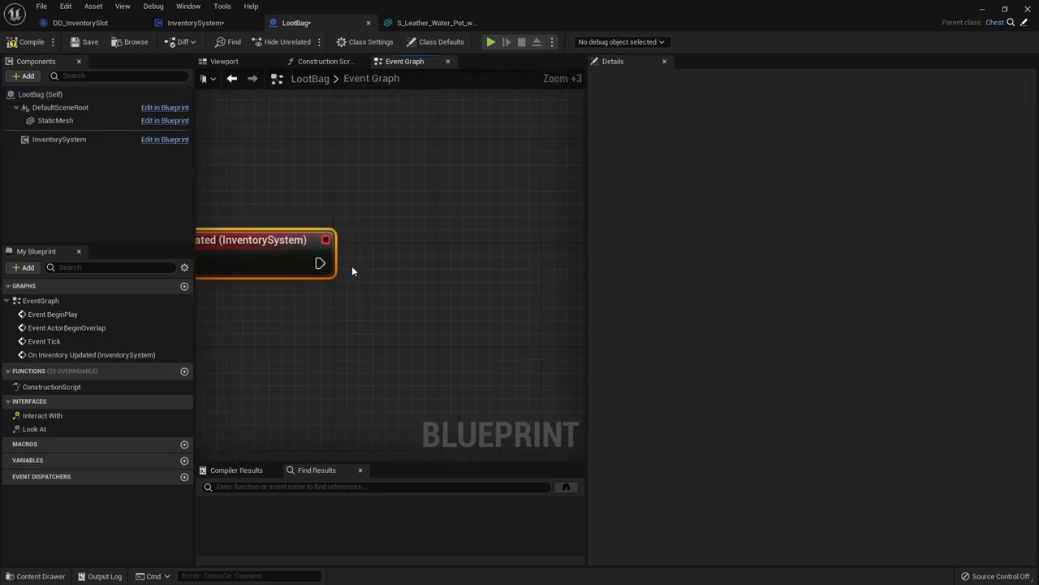
pyautogui.click(58, 139)
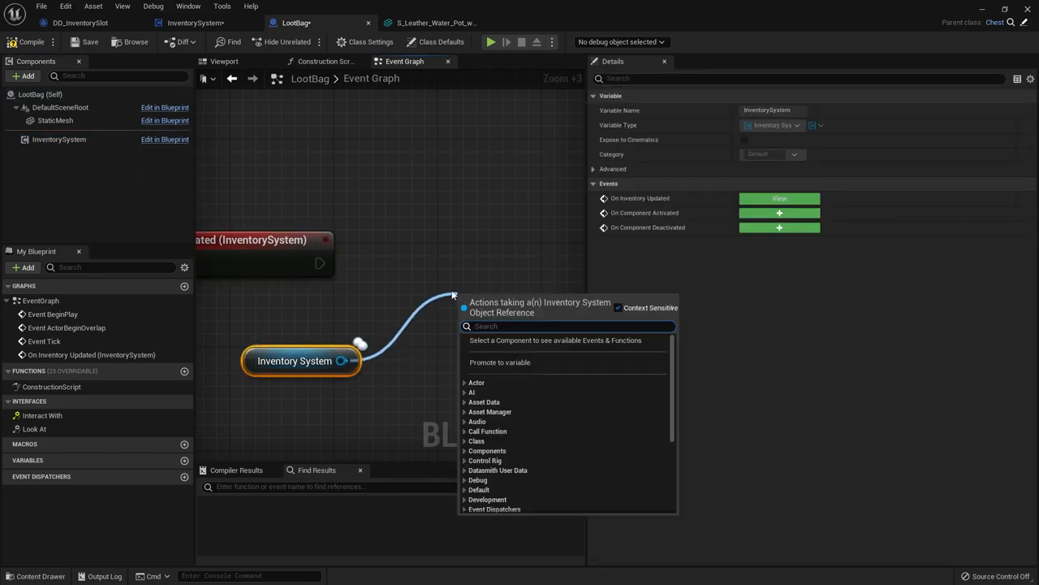
pyautogui.click(192, 22)
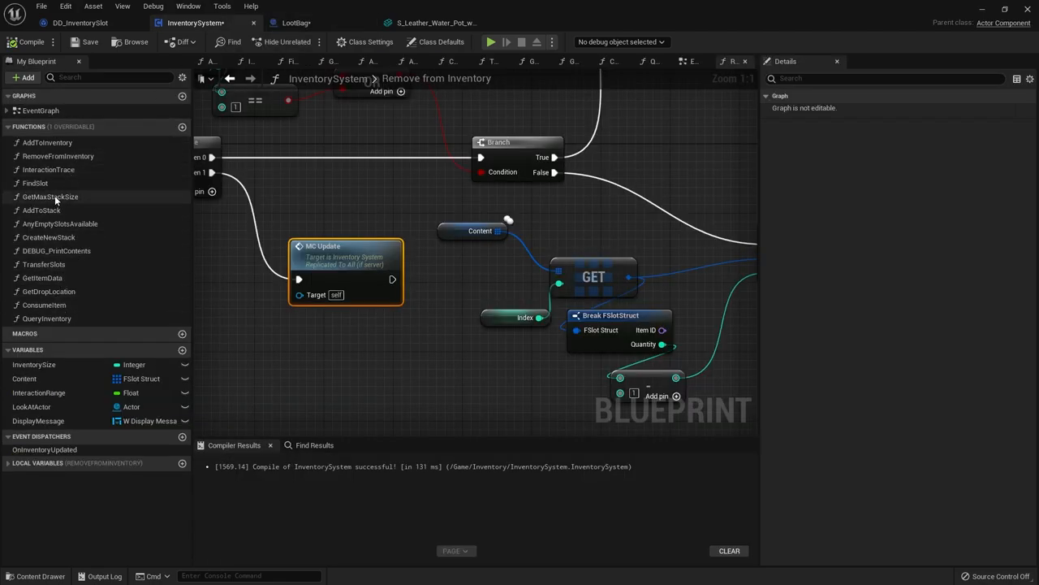
# Create a GetQuantity function that loops over the Content array with split slot structs
pyautogui.click(295, 21)
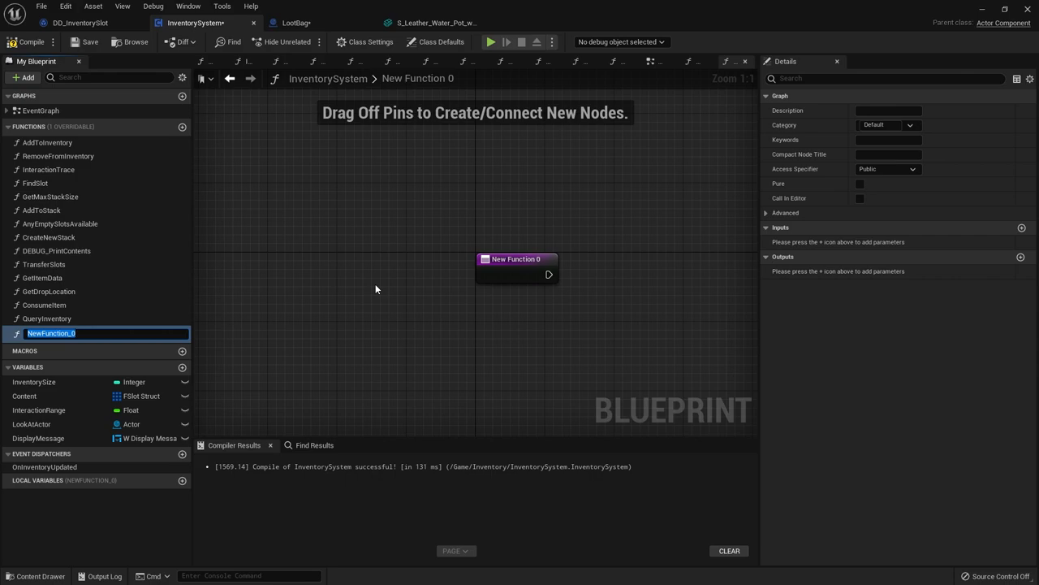
pyautogui.write('GetQuantity')
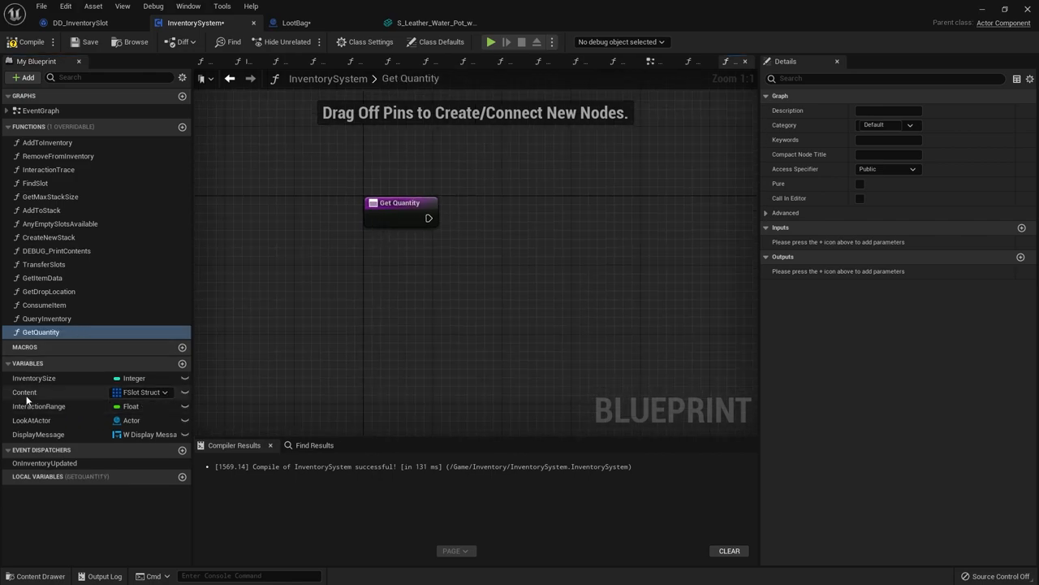
pyautogui.moveTo(24, 392); pyautogui.dragTo(372, 290)
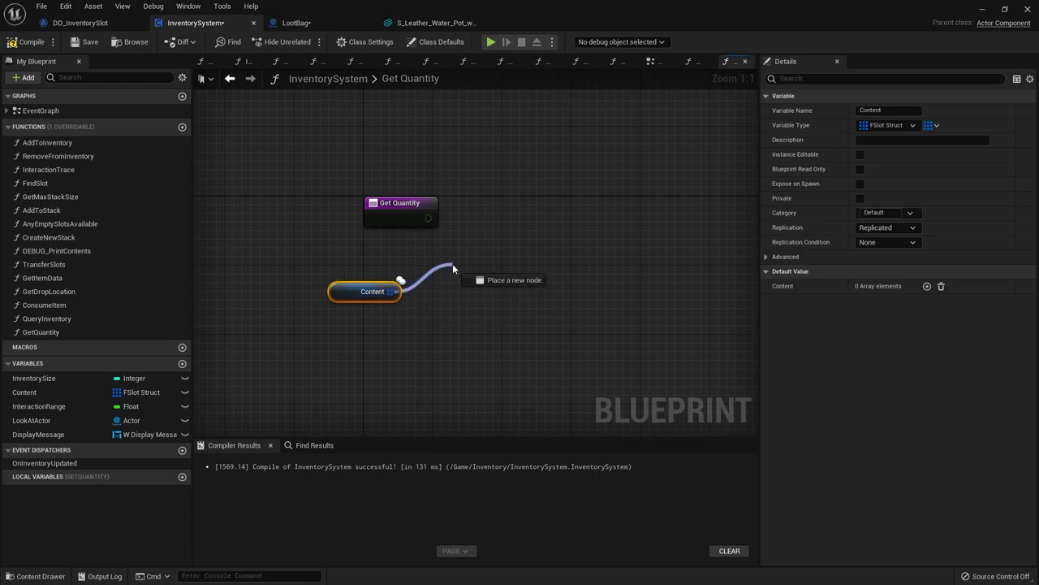
pyautogui.click(487, 280)
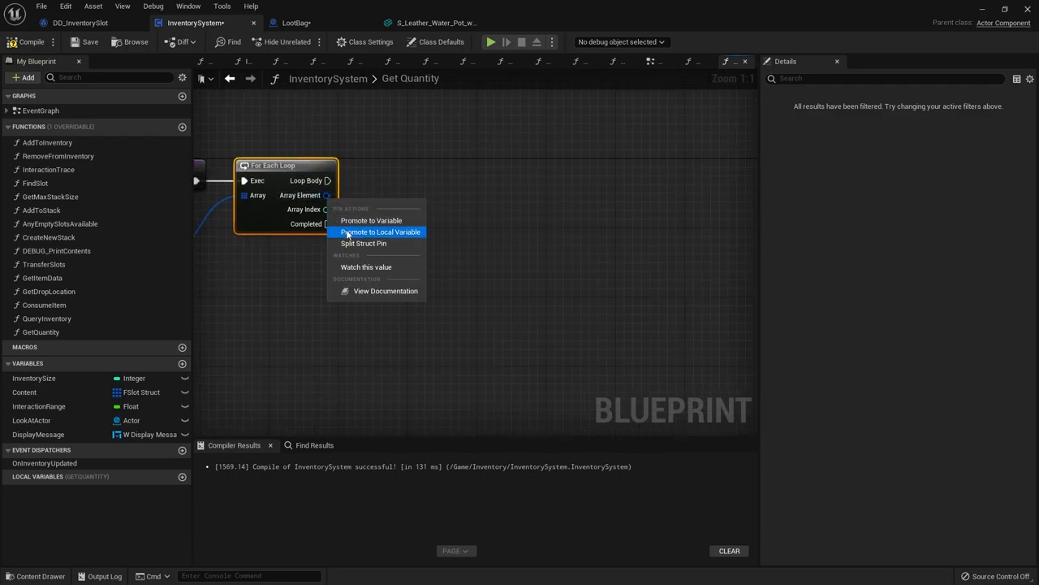
pyautogui.click(363, 243)
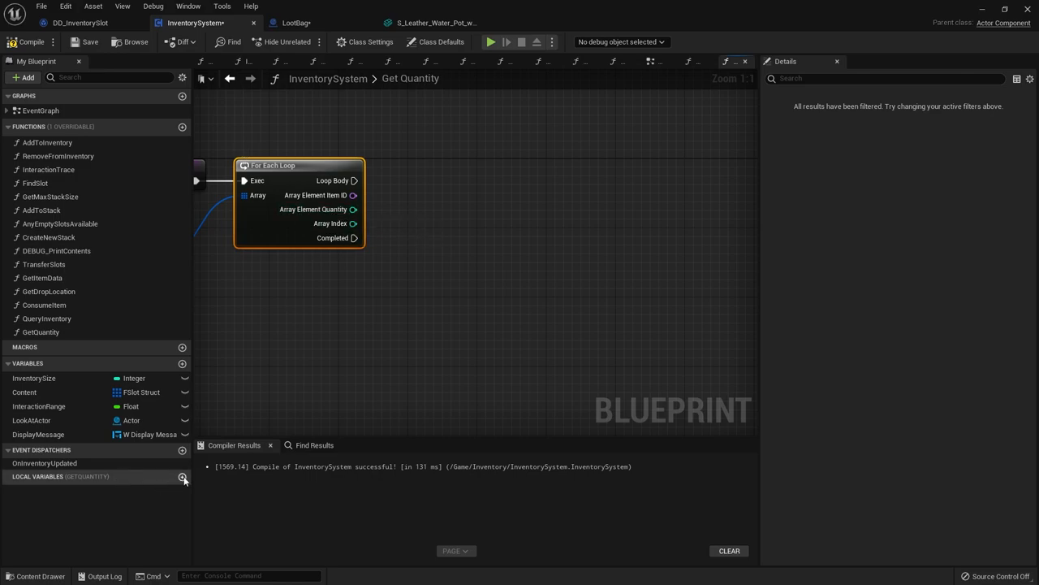
# Accumulate each slot's quantity into an integer local variable named Local_Sum
pyautogui.click(183, 480)
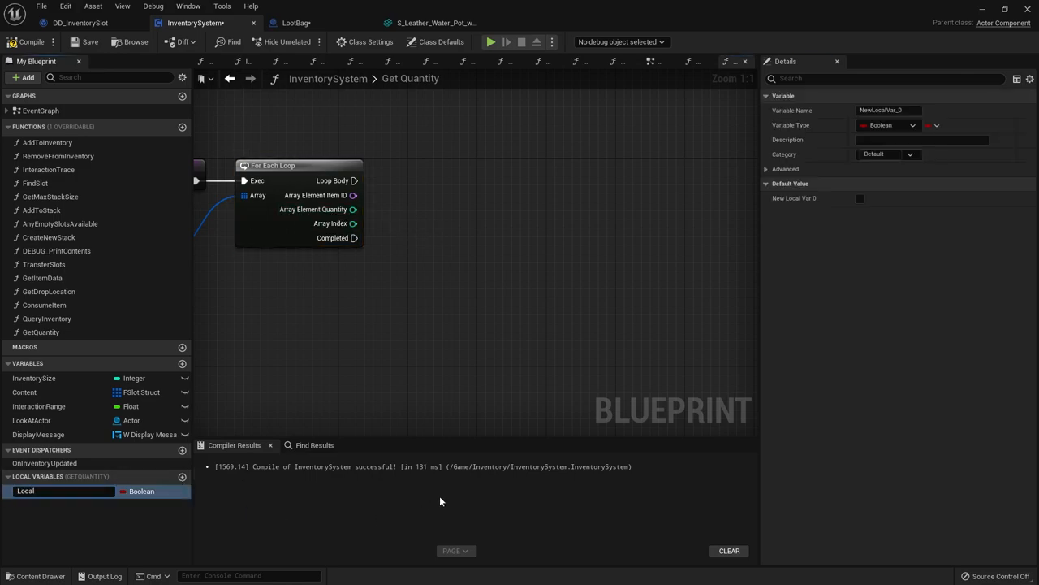
pyautogui.write('Local_Sum')
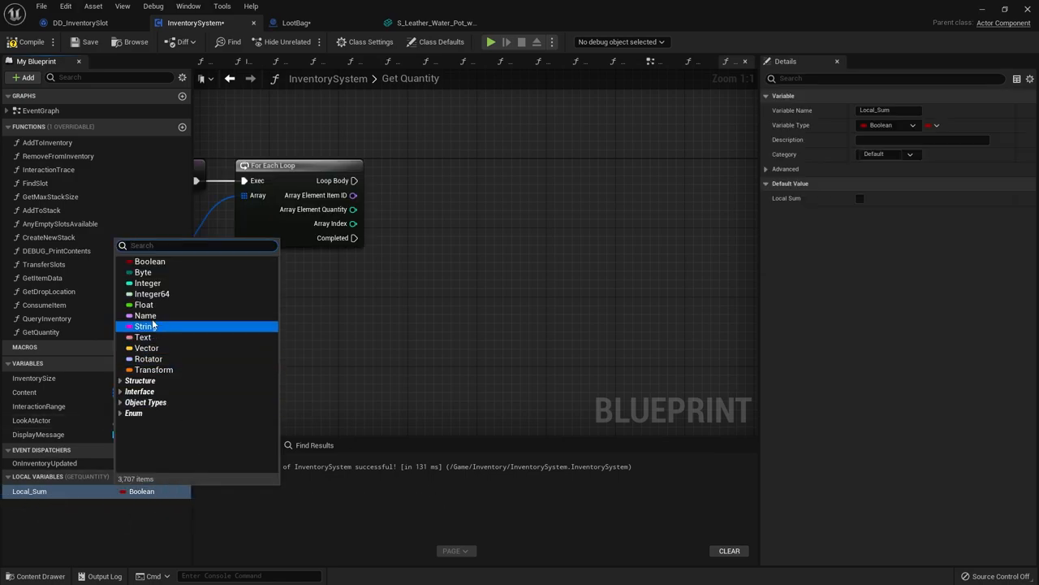
pyautogui.click(147, 282)
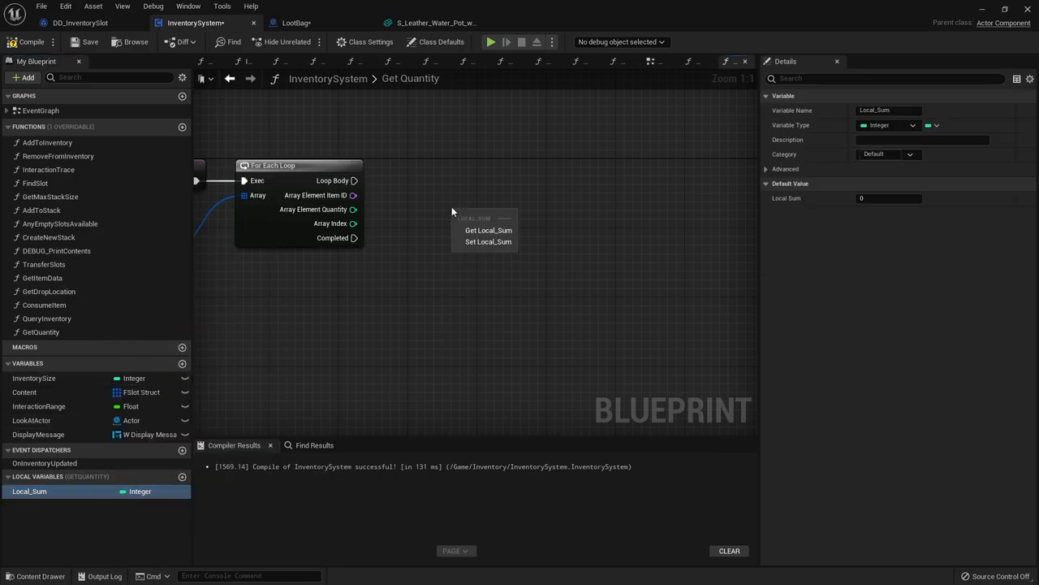
pyautogui.click(481, 230)
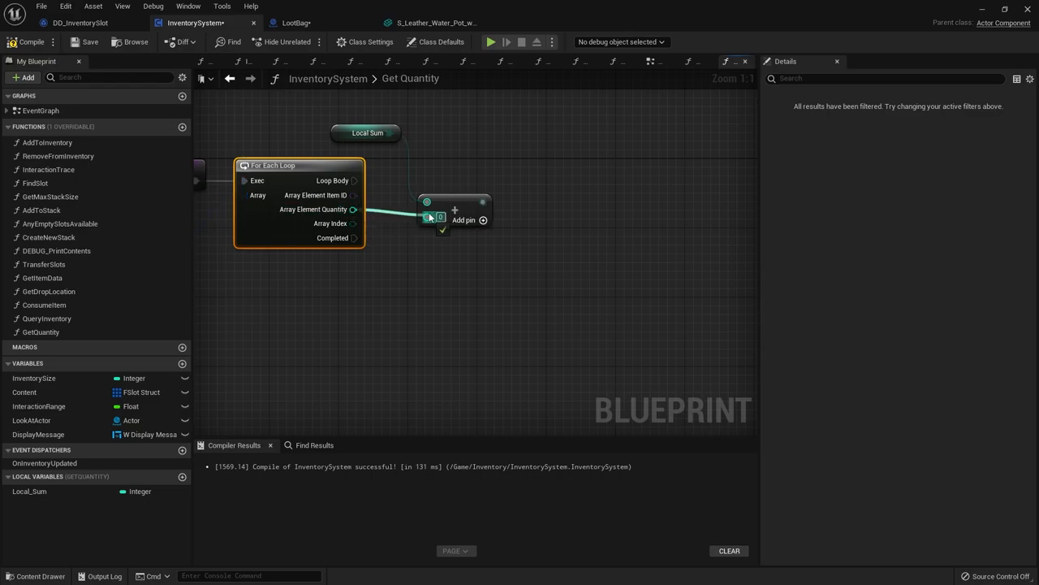
pyautogui.click(42, 490)
pyautogui.write('r')
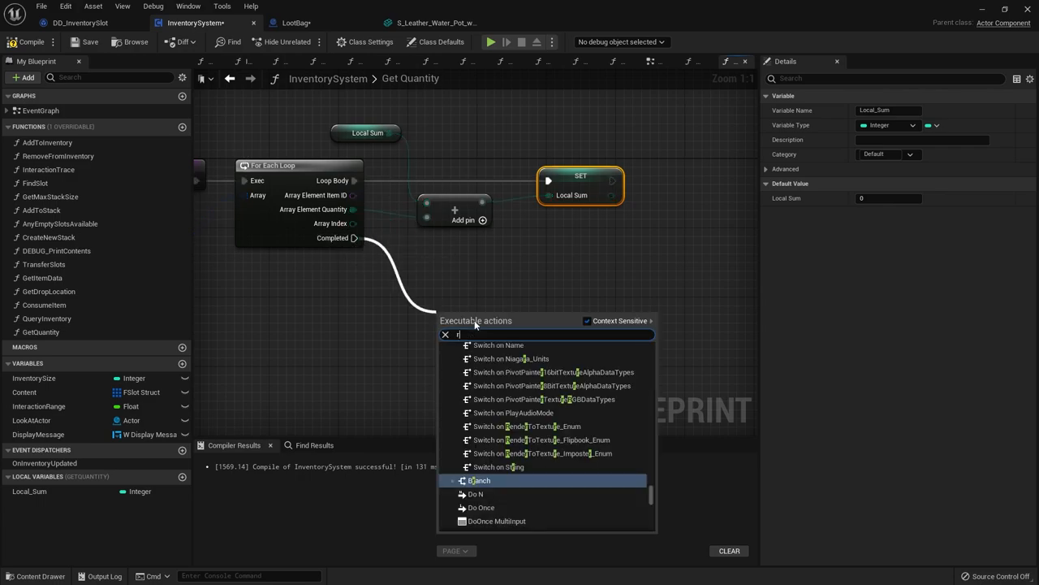
# Return the sum as output Total and mark GetQuantity as a pure function
pyautogui.click(503, 480)
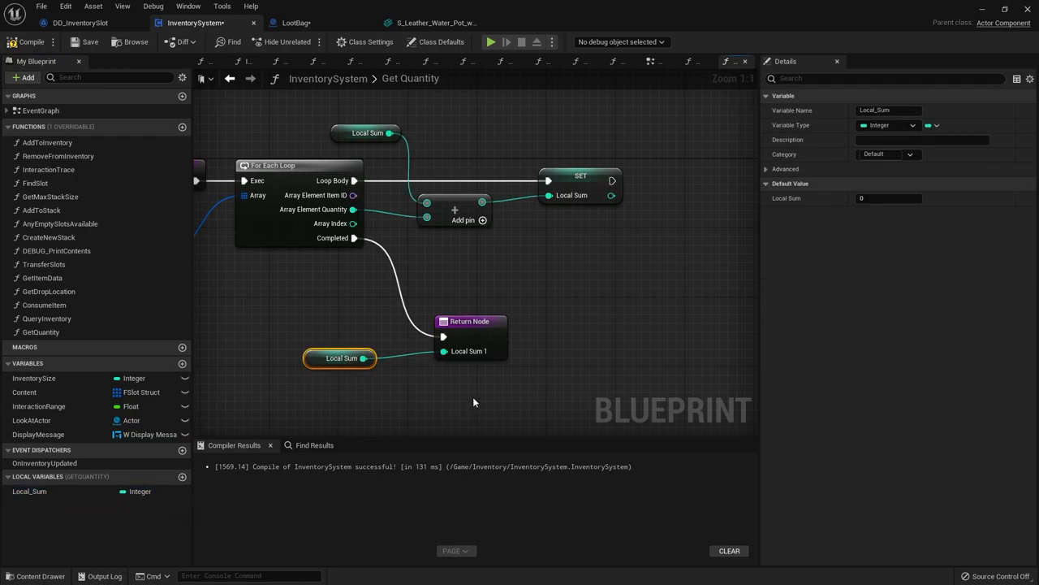
pyautogui.click(470, 320)
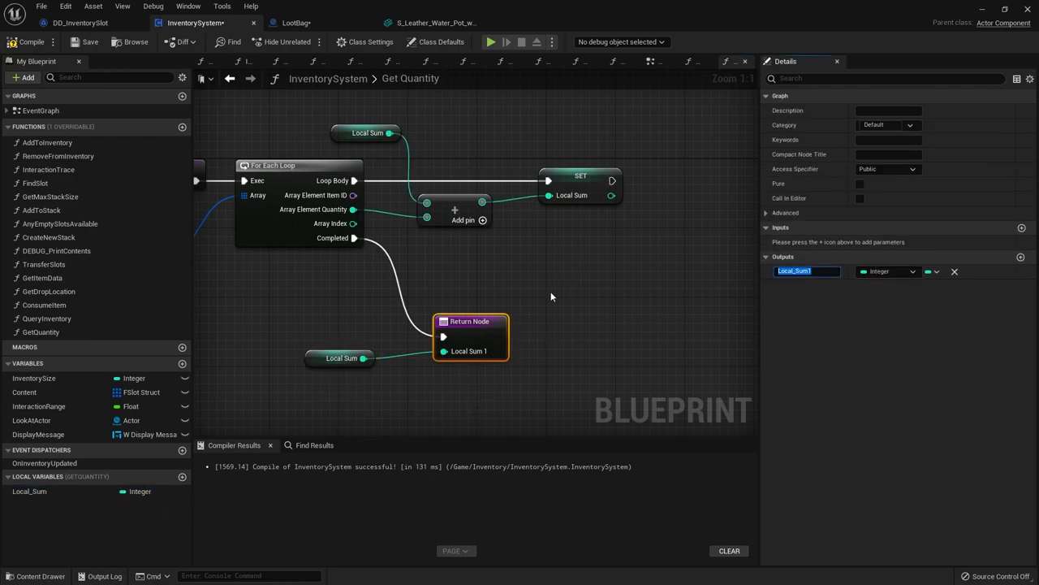
pyautogui.write('Total')
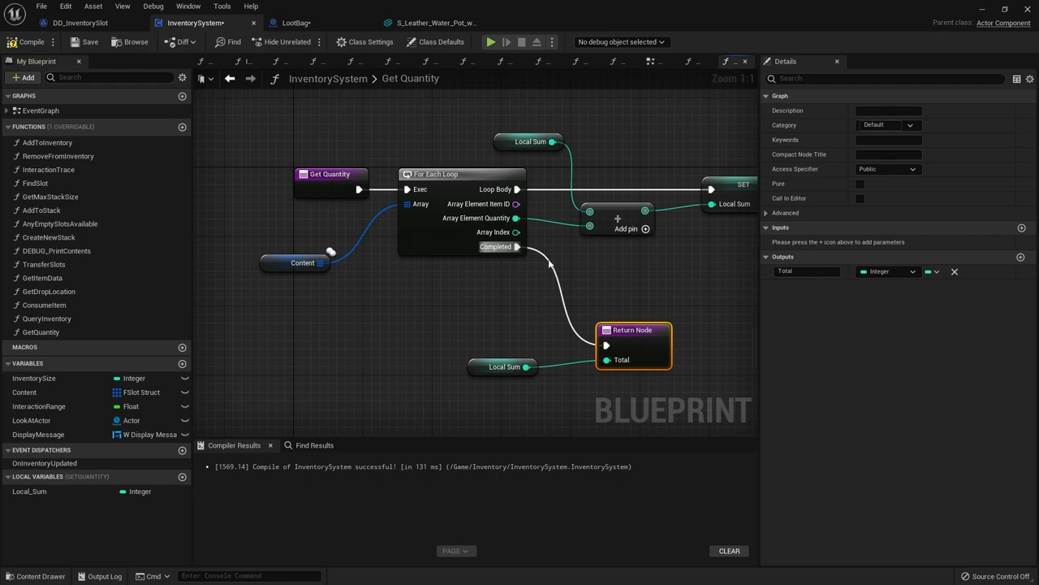
pyautogui.moveTo(643, 252)
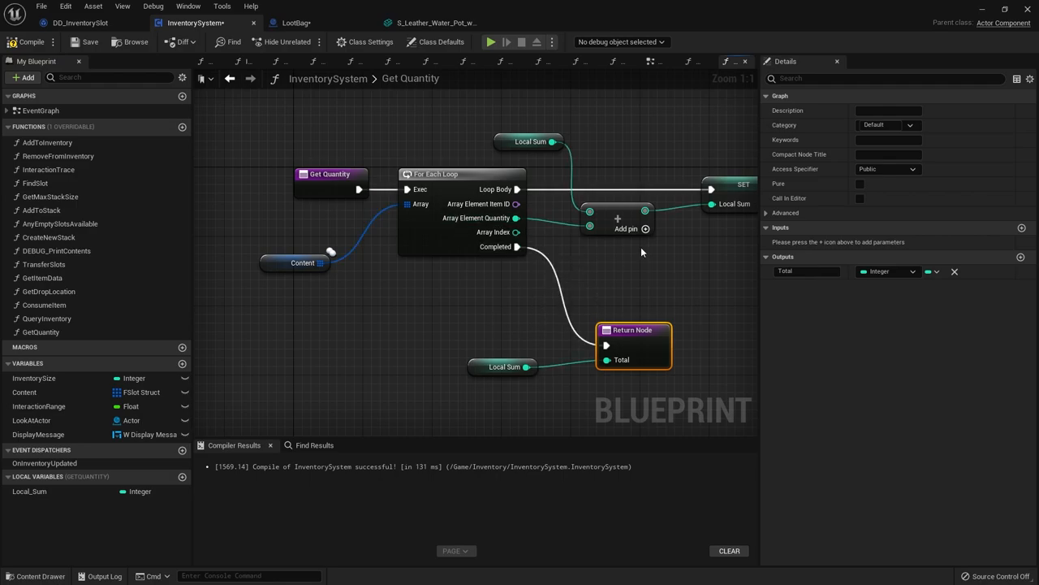
pyautogui.click(860, 183)
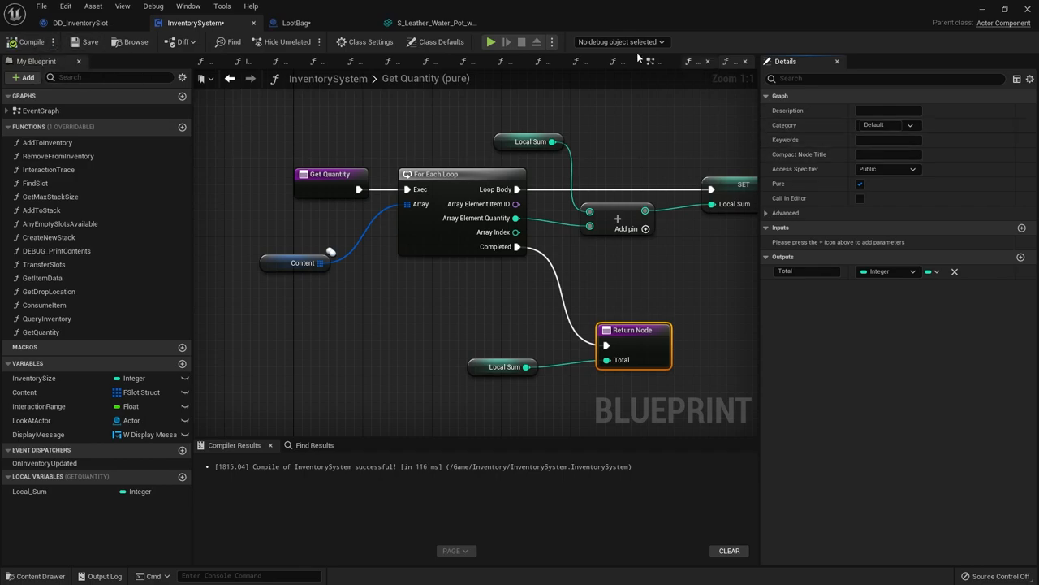
pyautogui.click(293, 22)
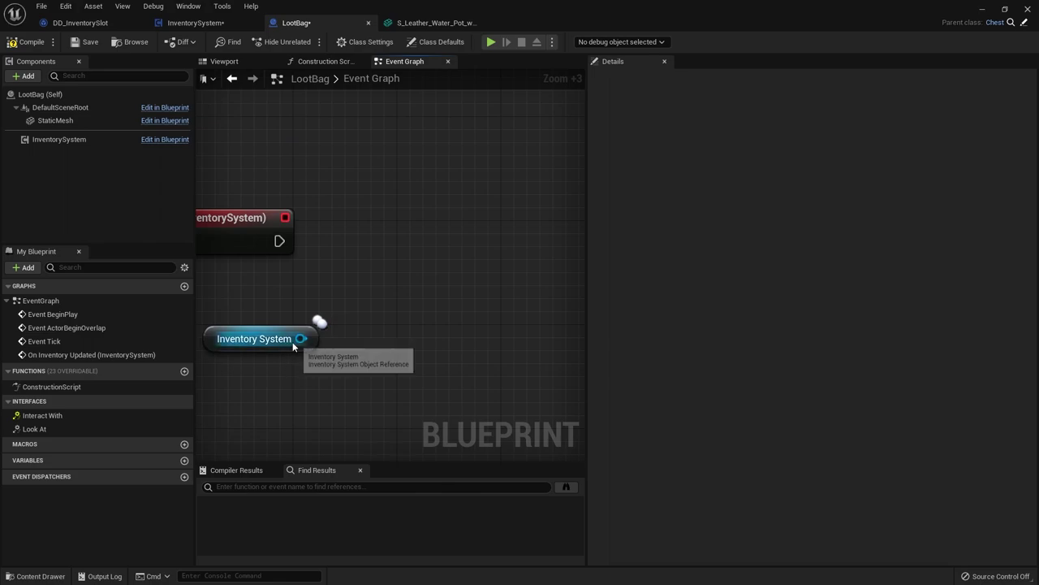
# Call Get Quantity on the InventorySystem reference and connect its Total output to the branch check
pyautogui.moveTo(302, 339); pyautogui.dragTo(369, 285)
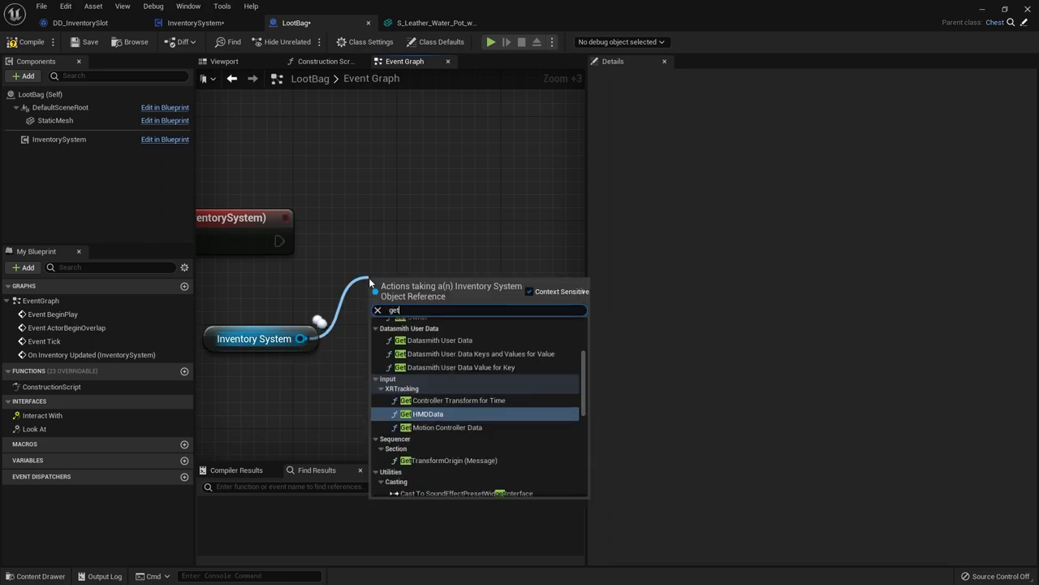
pyautogui.click(423, 310)
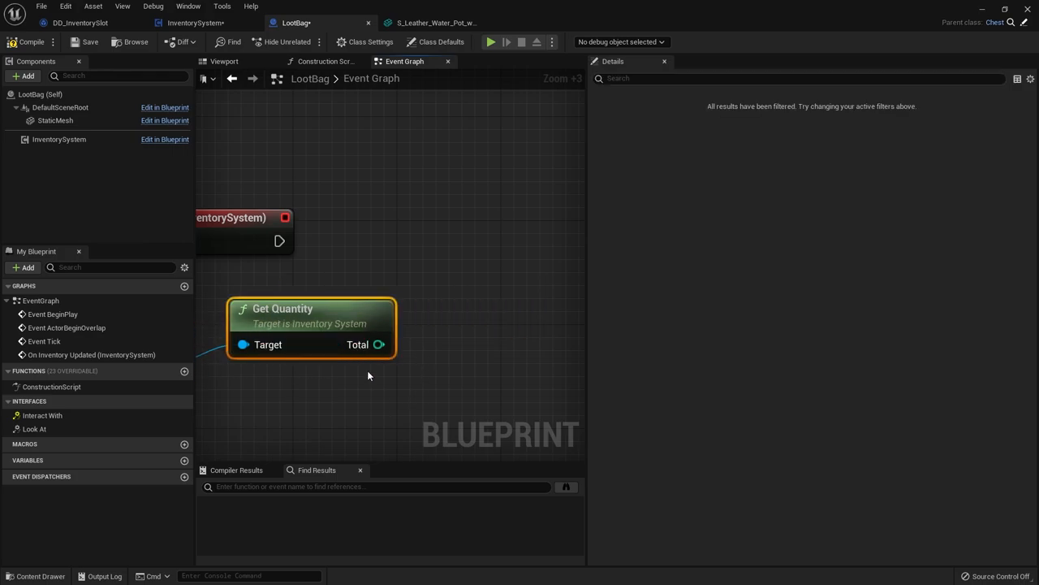
pyautogui.moveTo(211, 217)
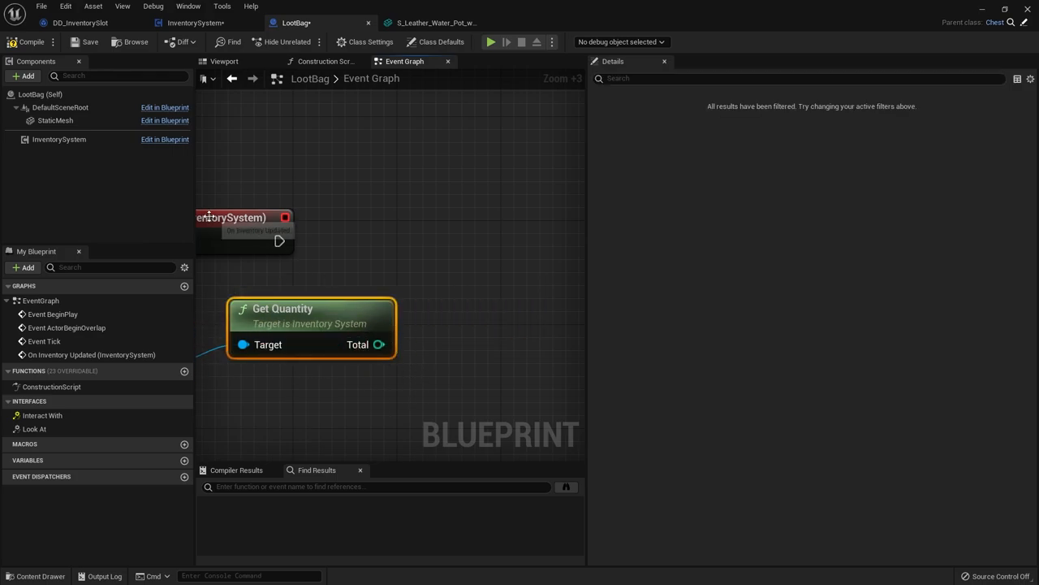
pyautogui.moveTo(379, 343); pyautogui.dragTo(452, 313)
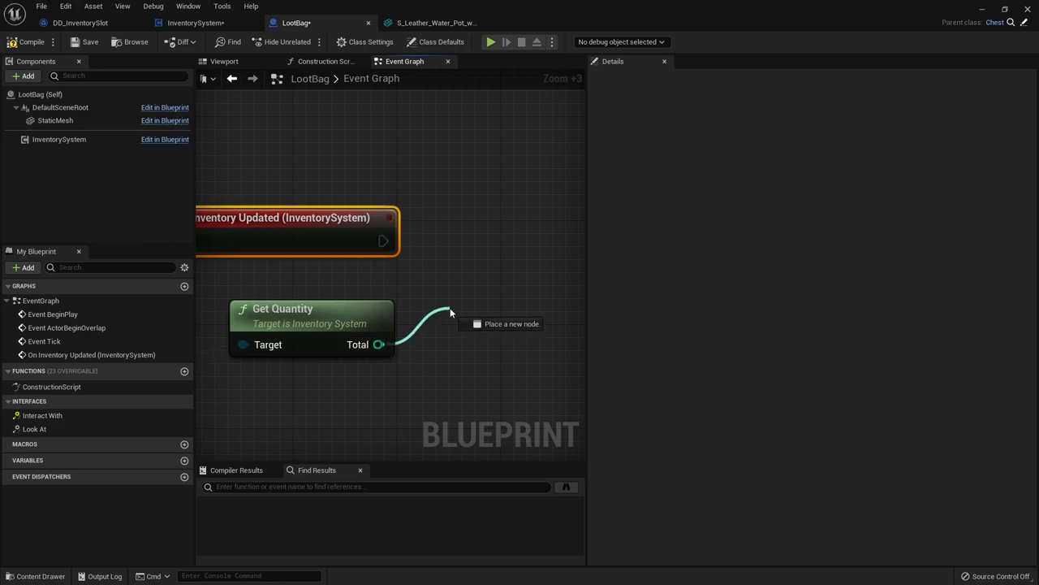
pyautogui.click(451, 313)
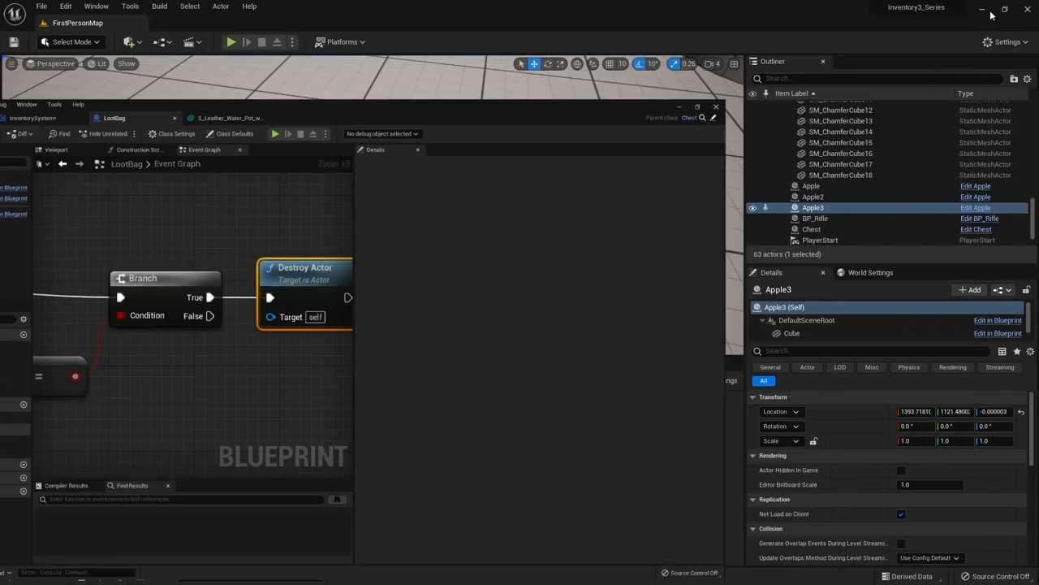
# Start a Play session to test taking the apple from the loot bag
pyautogui.click(232, 41)
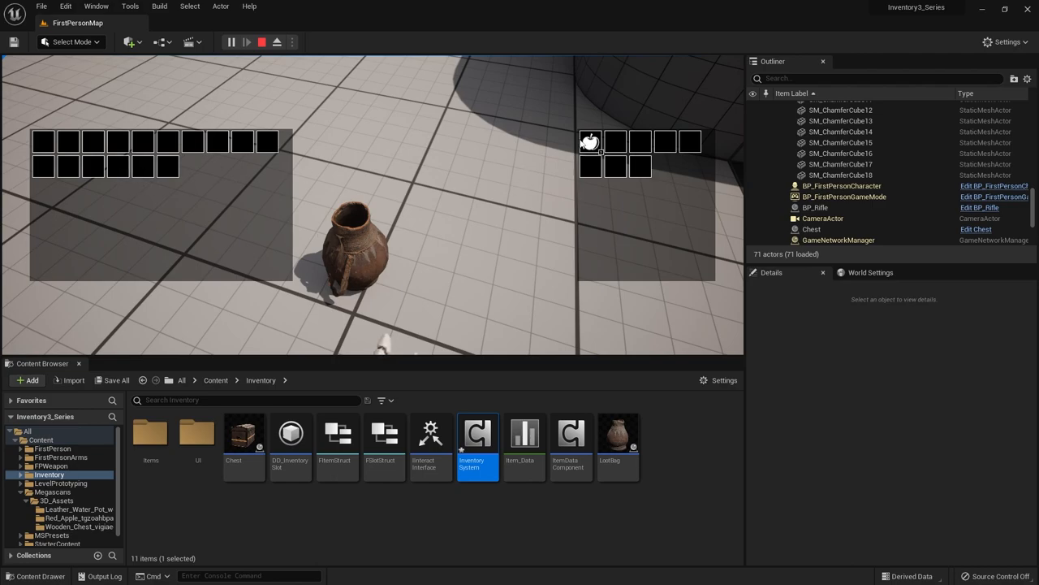
pyautogui.moveTo(576, 254)
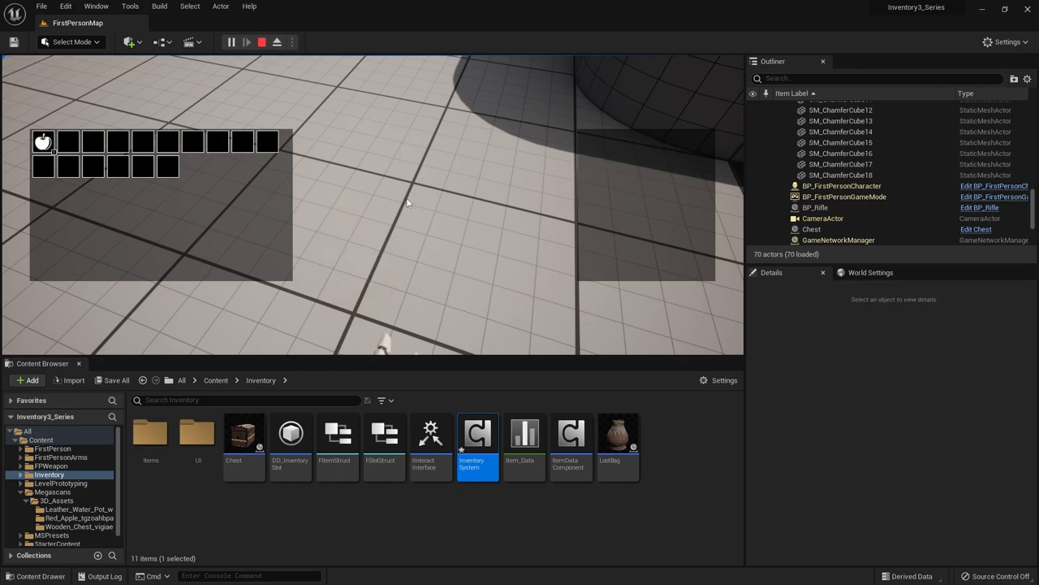
pyautogui.moveTo(207, 242)
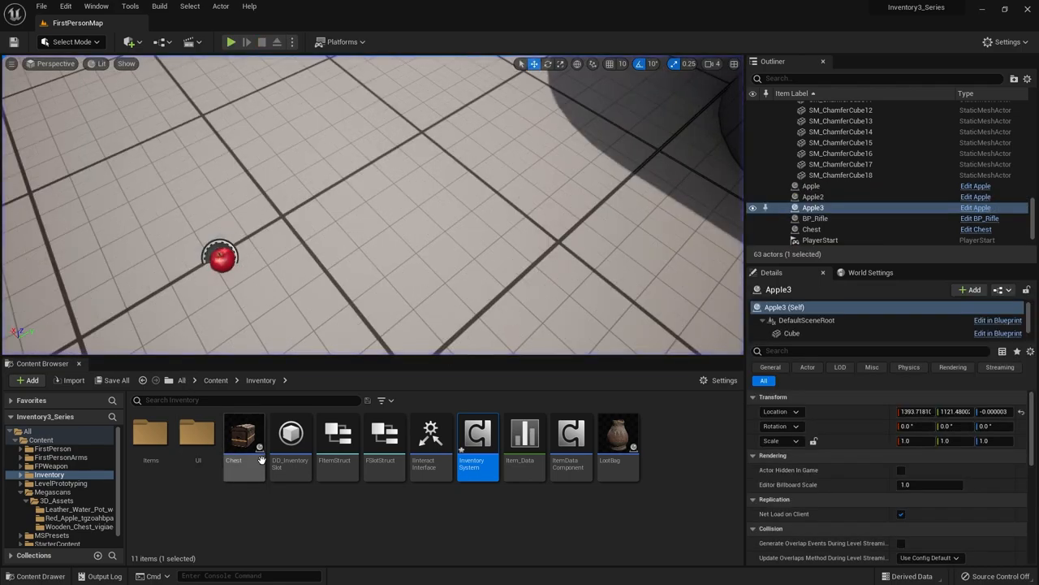
# Open the Chest blueprint and inspect how its Inventory System reference feeds Show Container
pyautogui.doubleClick(243, 434)
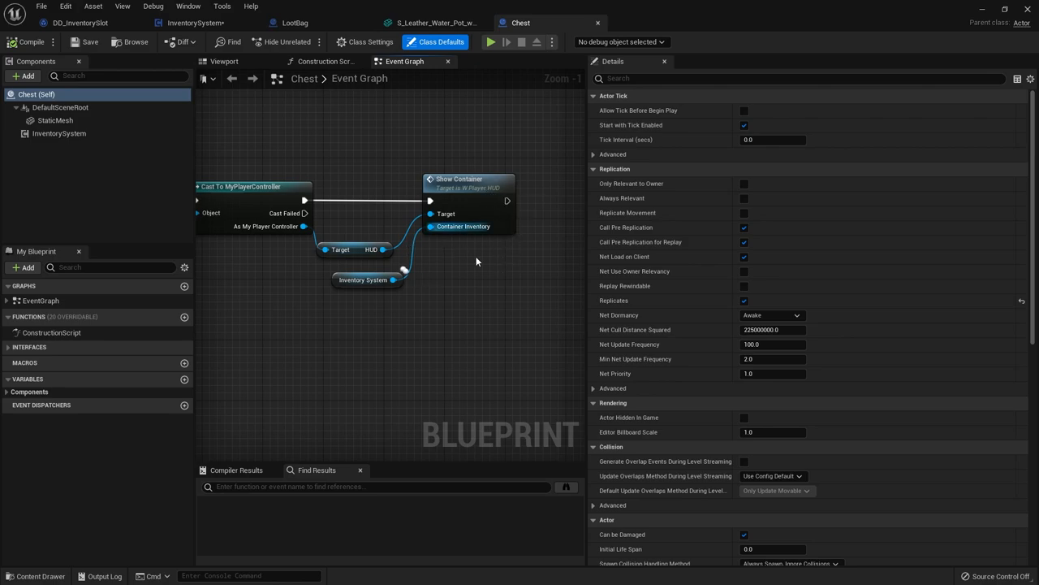
pyautogui.moveTo(297, 19)
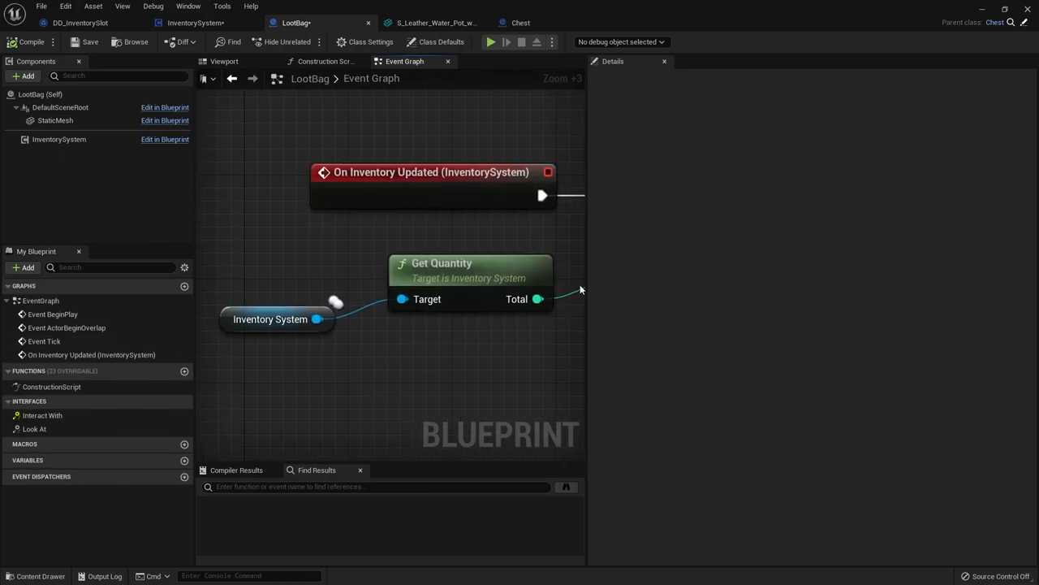
pyautogui.click(271, 319)
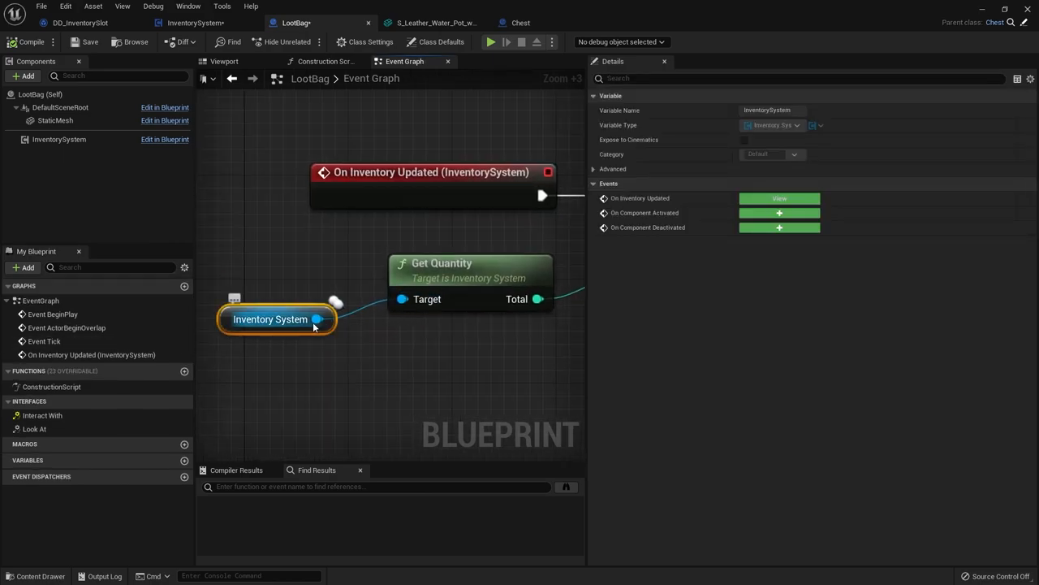
pyautogui.moveTo(317, 318); pyautogui.dragTo(422, 370)
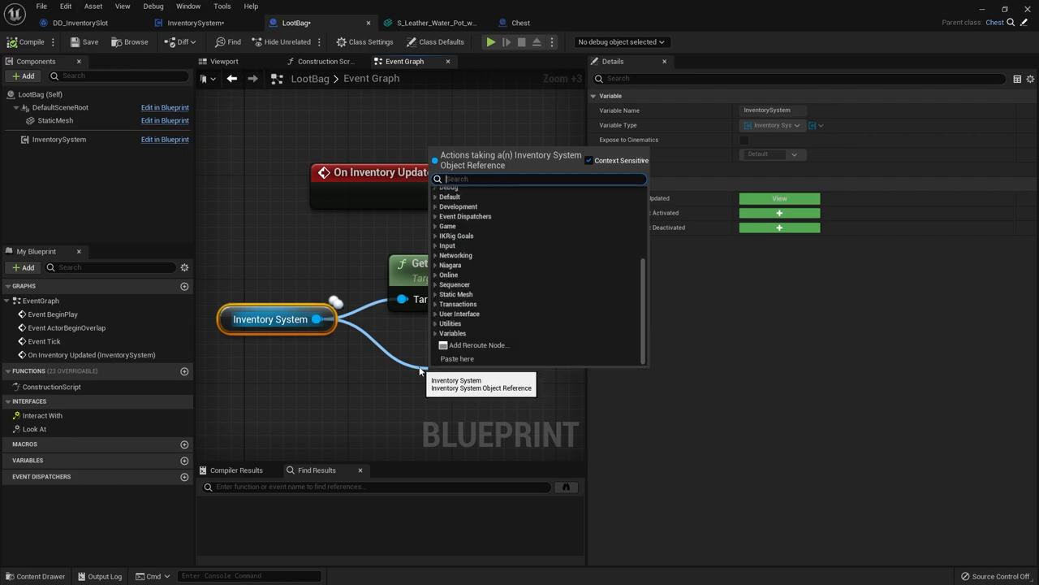
pyautogui.write('show')
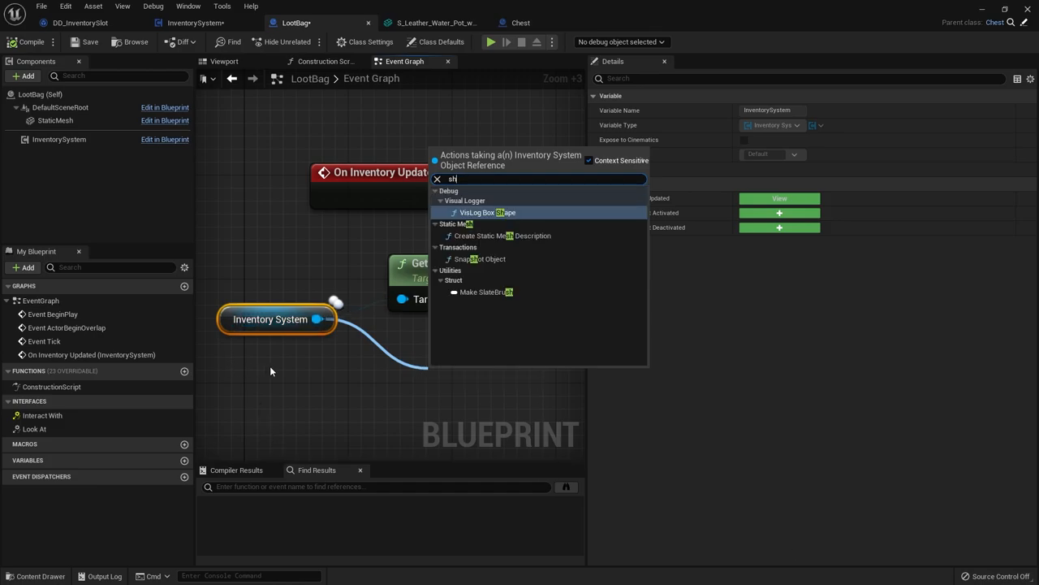
pyautogui.click(186, 21)
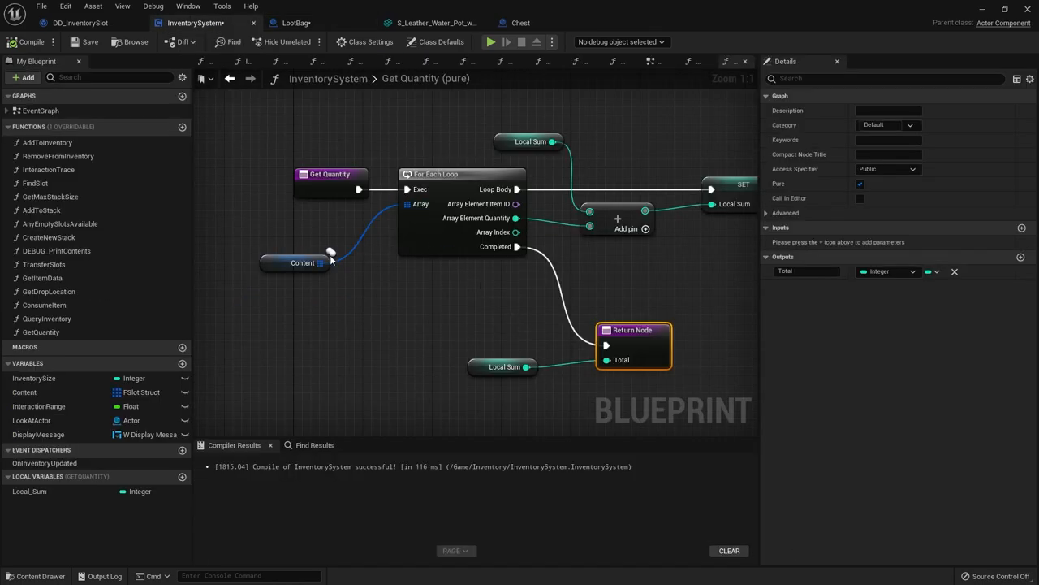
pyautogui.click(80, 21)
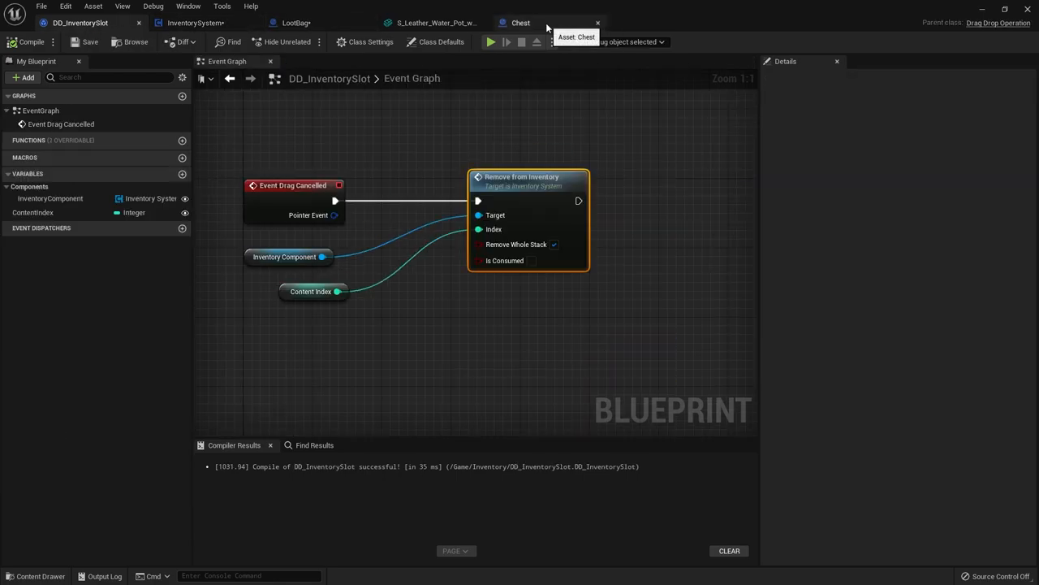
pyautogui.click(518, 22)
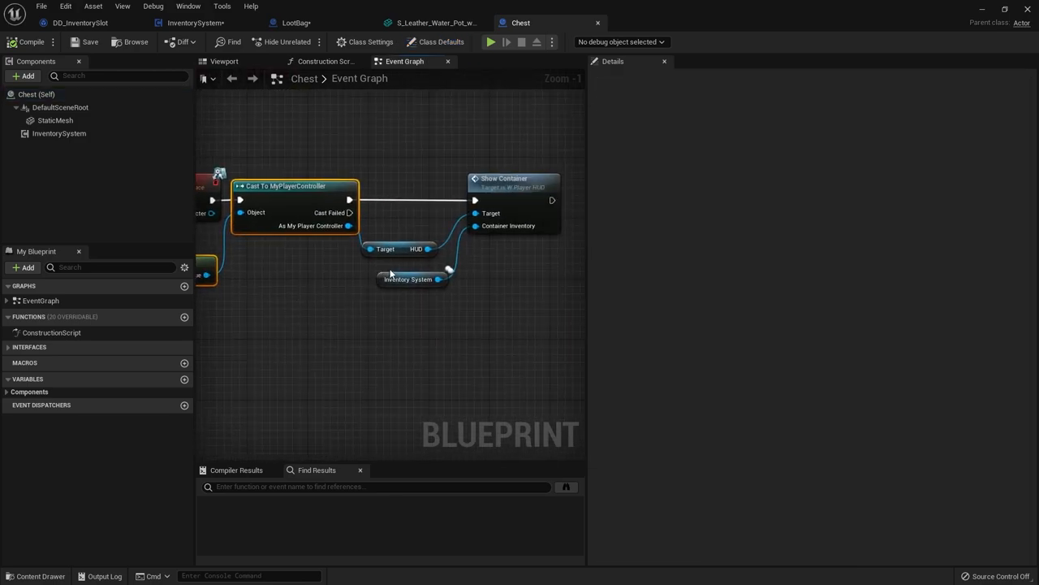
# Copy Chest's HUD getter into LootBag and add a Show Container call on it
pyautogui.click(398, 248)
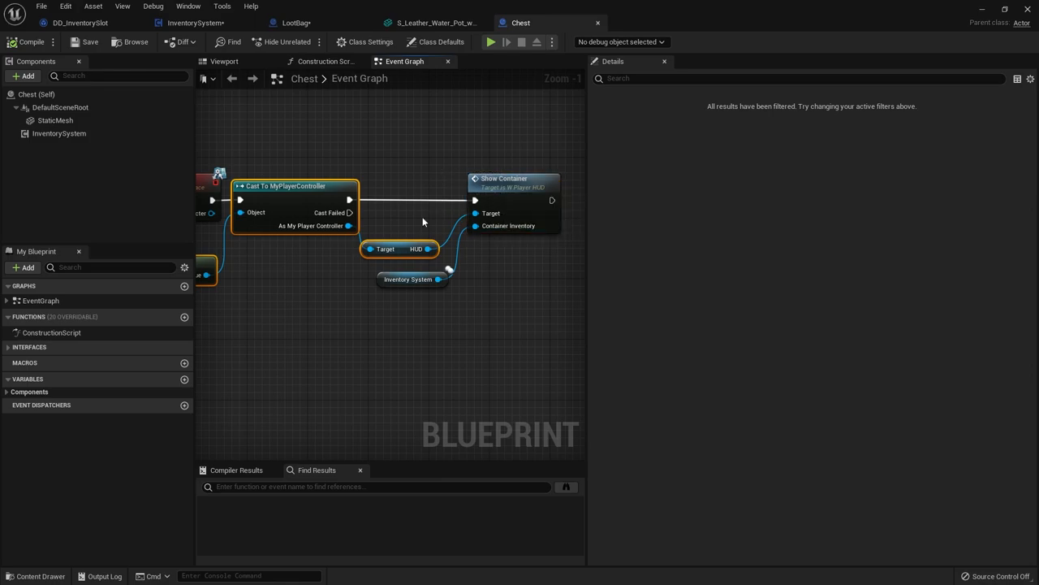
pyautogui.click(319, 22)
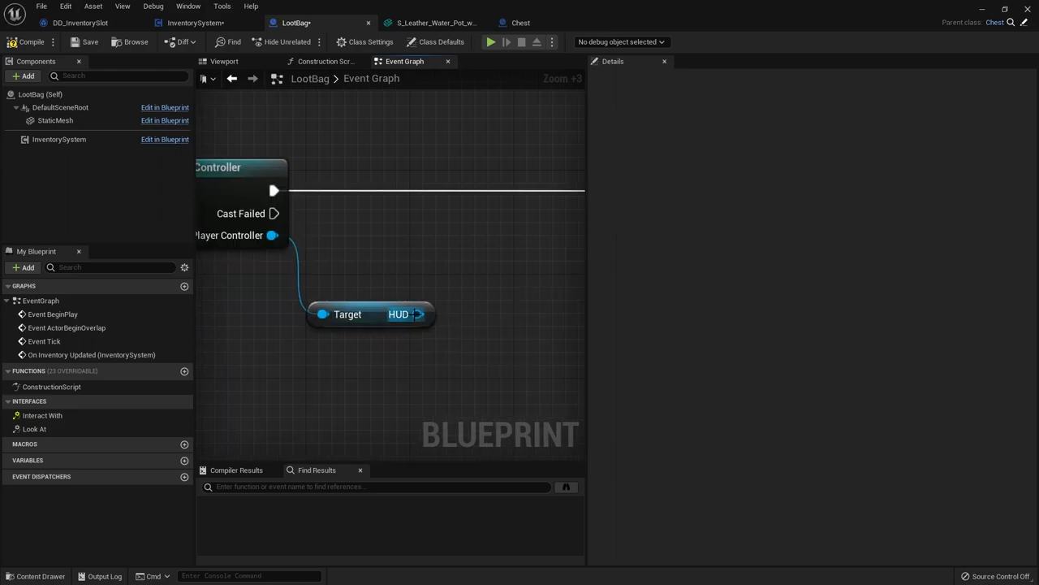
pyautogui.write('hi')
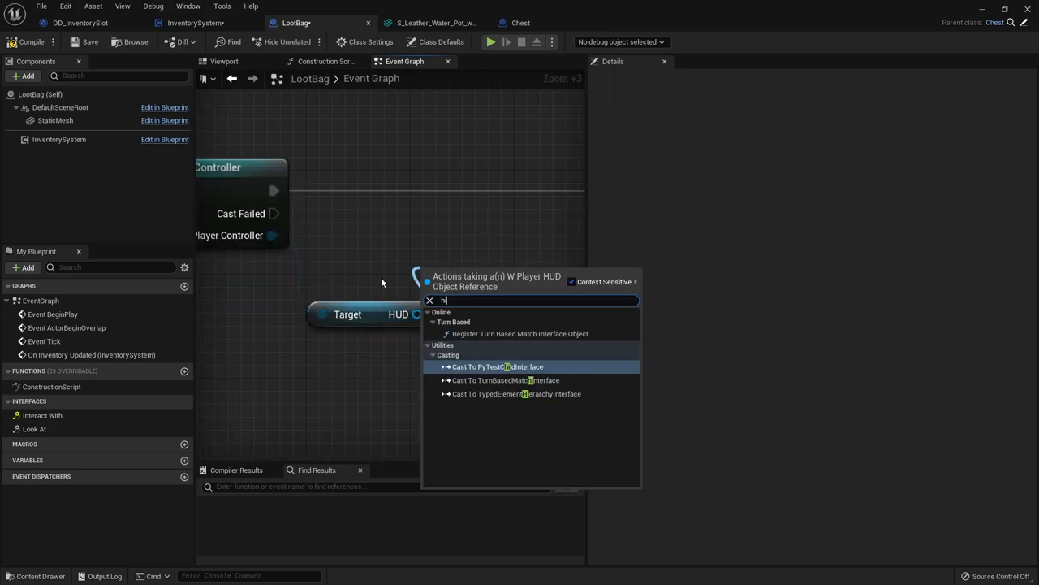
pyautogui.write('show')
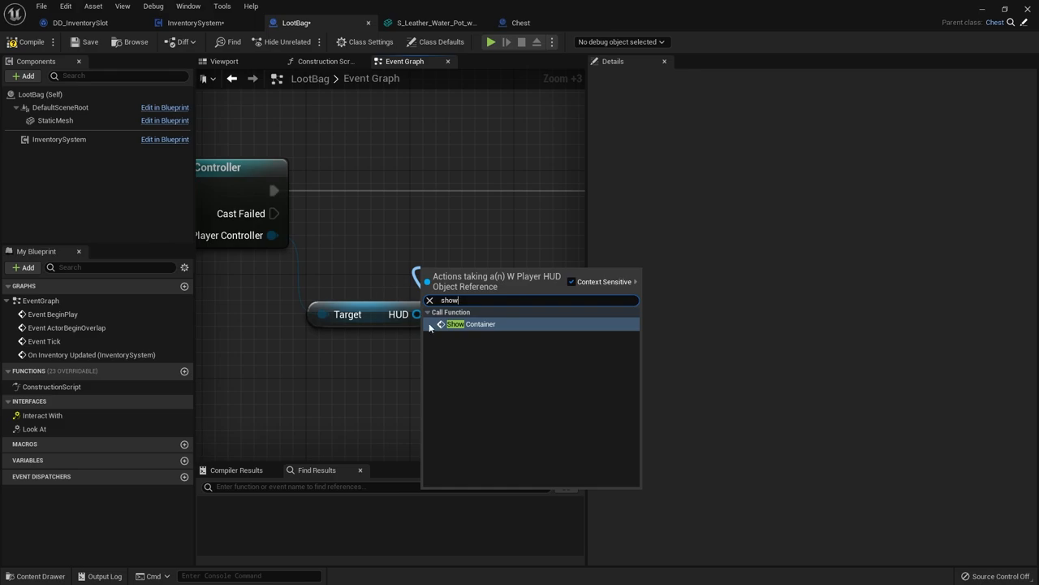
pyautogui.click(473, 324)
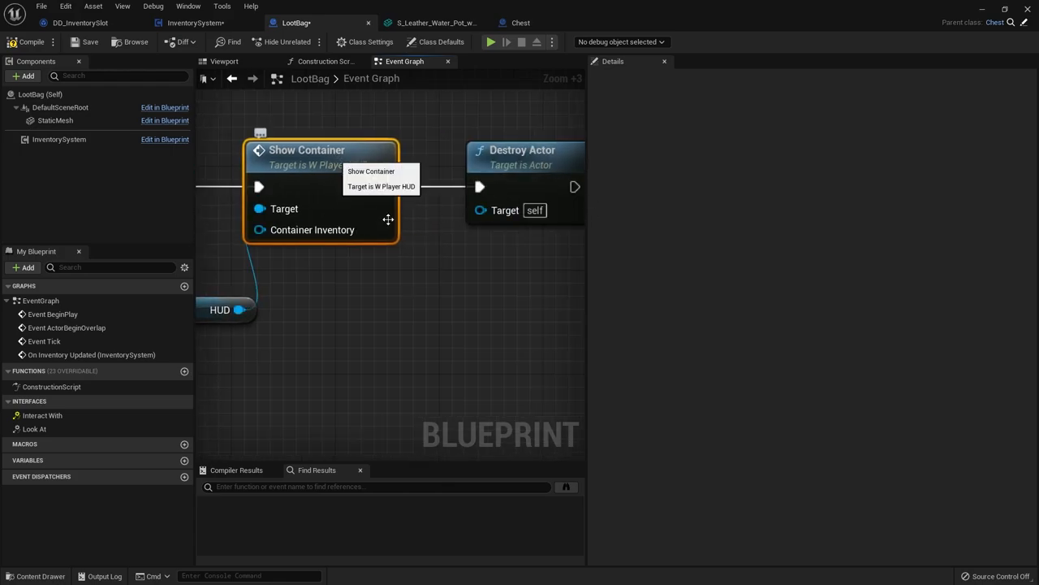
pyautogui.click(644, 23)
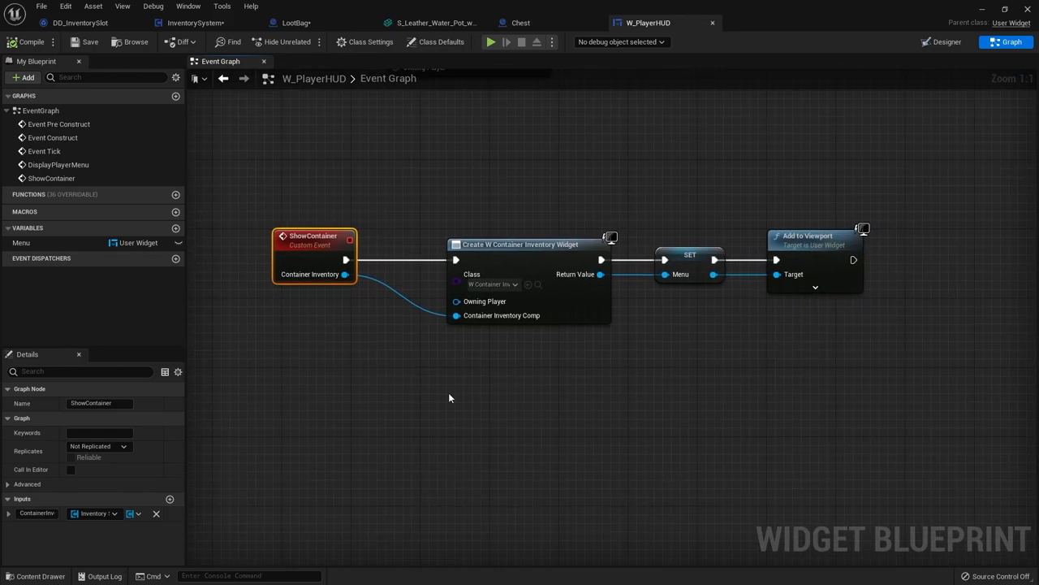
pyautogui.moveTo(382, 181)
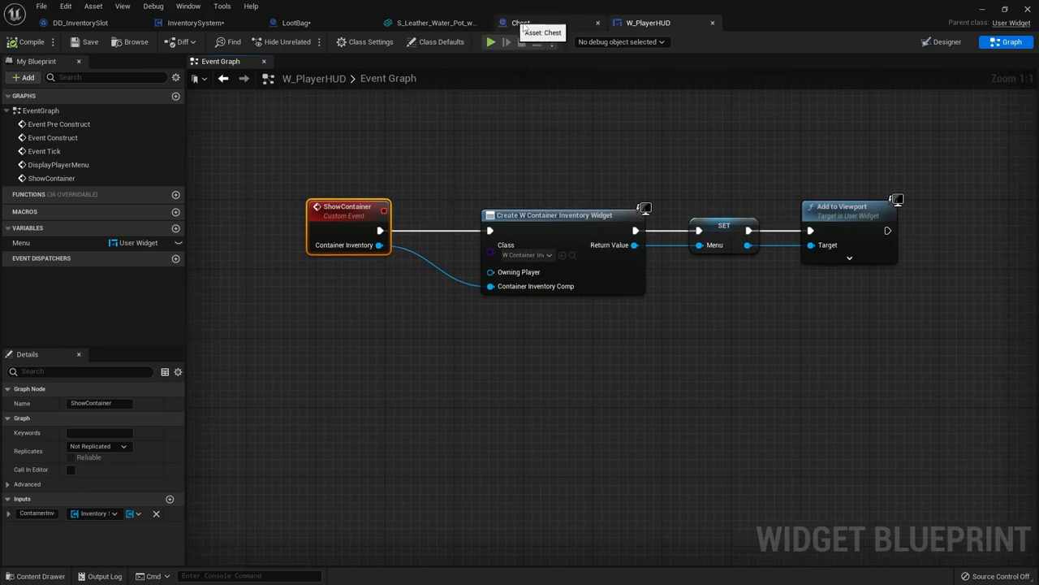
# Go back to the Chest blueprint after checking W_PlayerHUD's ShowContainer event
pyautogui.click(521, 23)
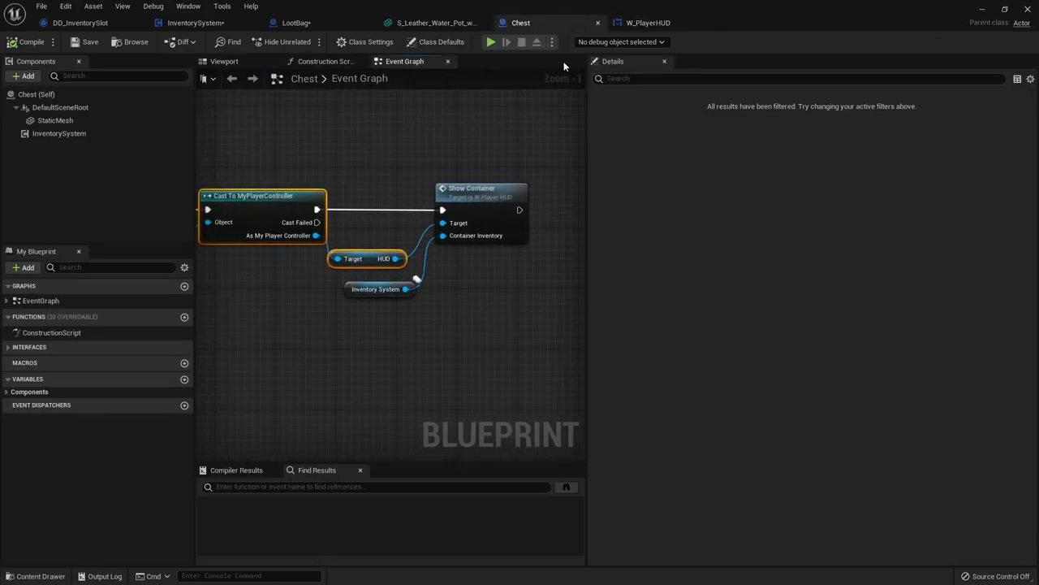
pyautogui.moveTo(473, 256)
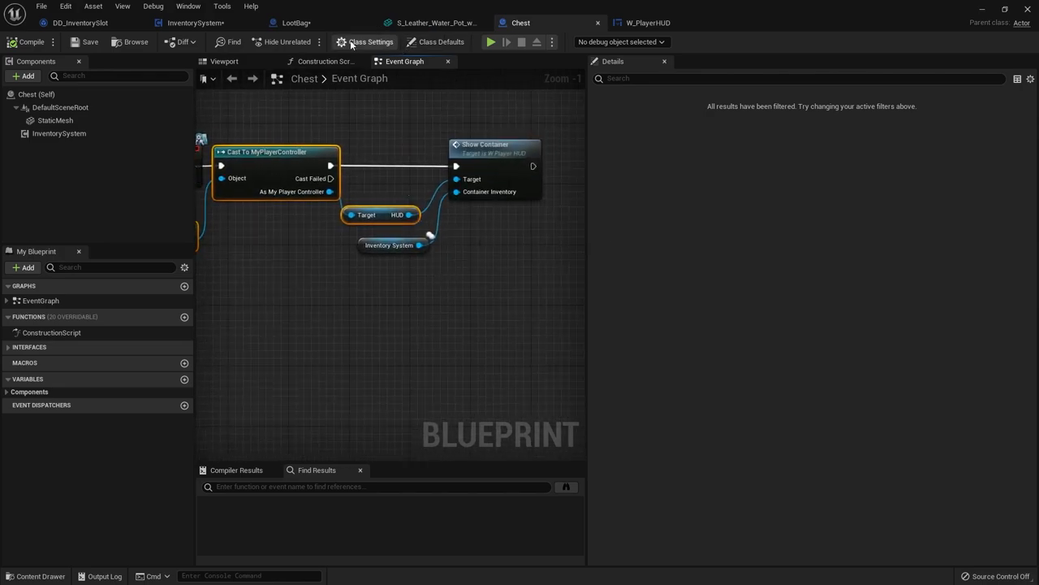
# In LootBag, drag off the HUD's Menu variable to add a Remove from Parent action
pyautogui.click(308, 22)
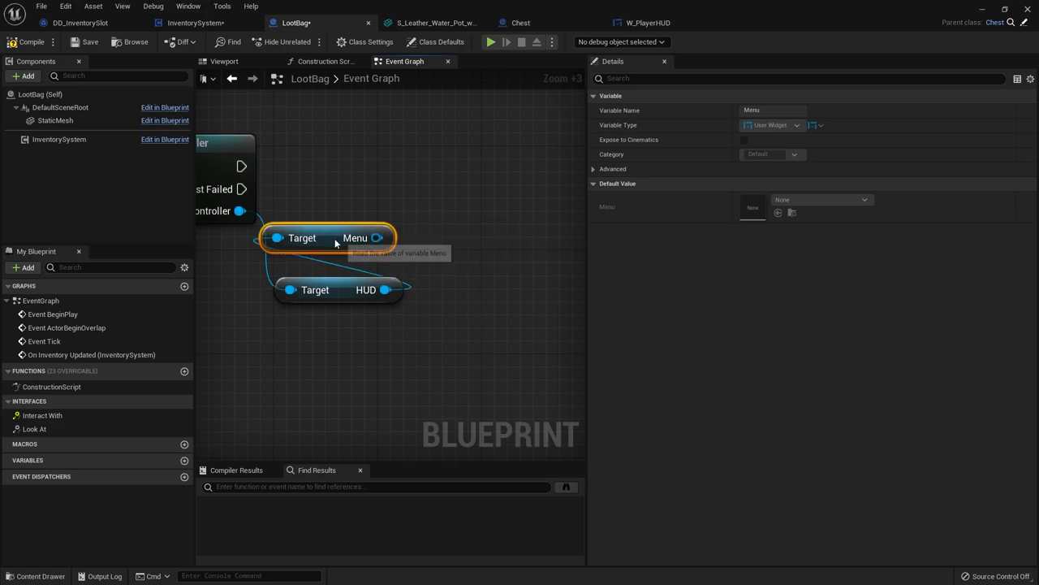
pyautogui.moveTo(377, 237); pyautogui.dragTo(419, 205)
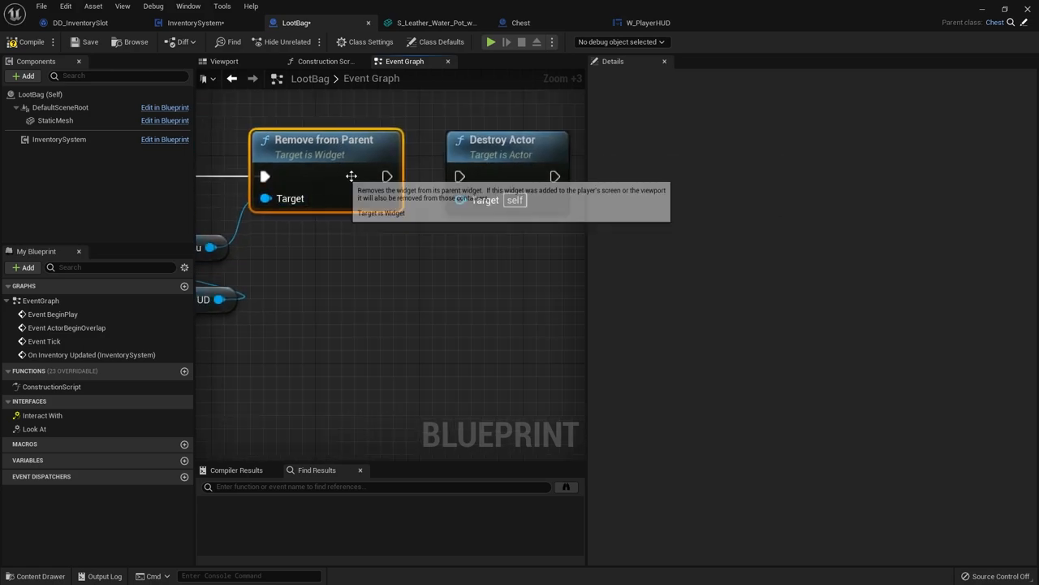
pyautogui.moveTo(448, 313)
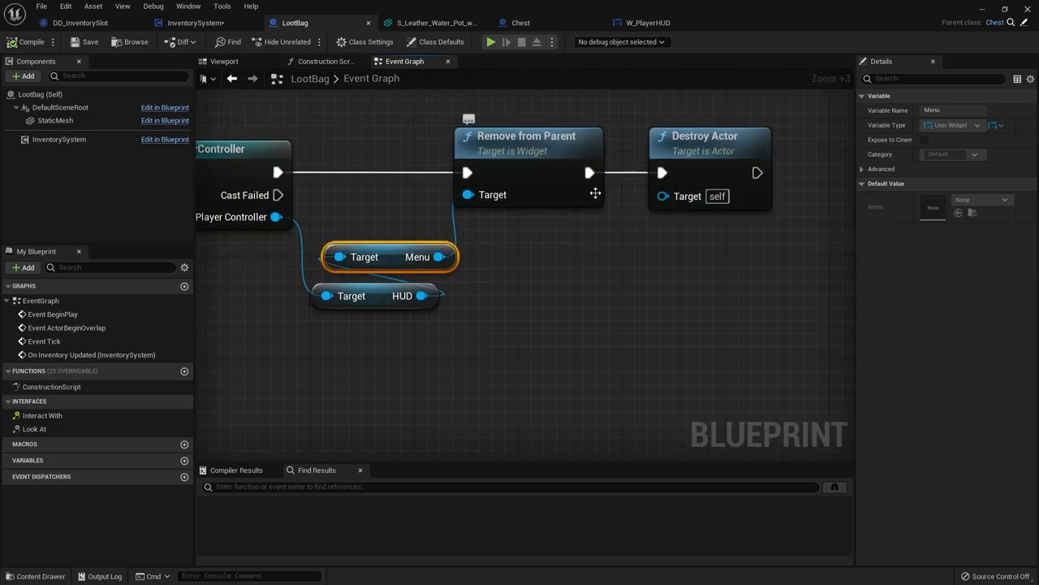
pyautogui.moveTo(716, 77)
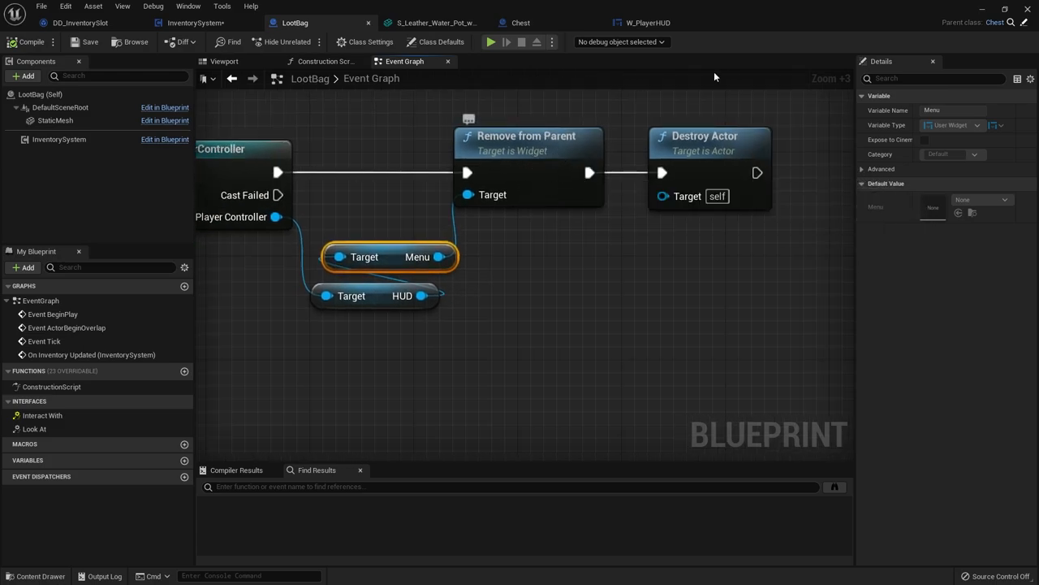